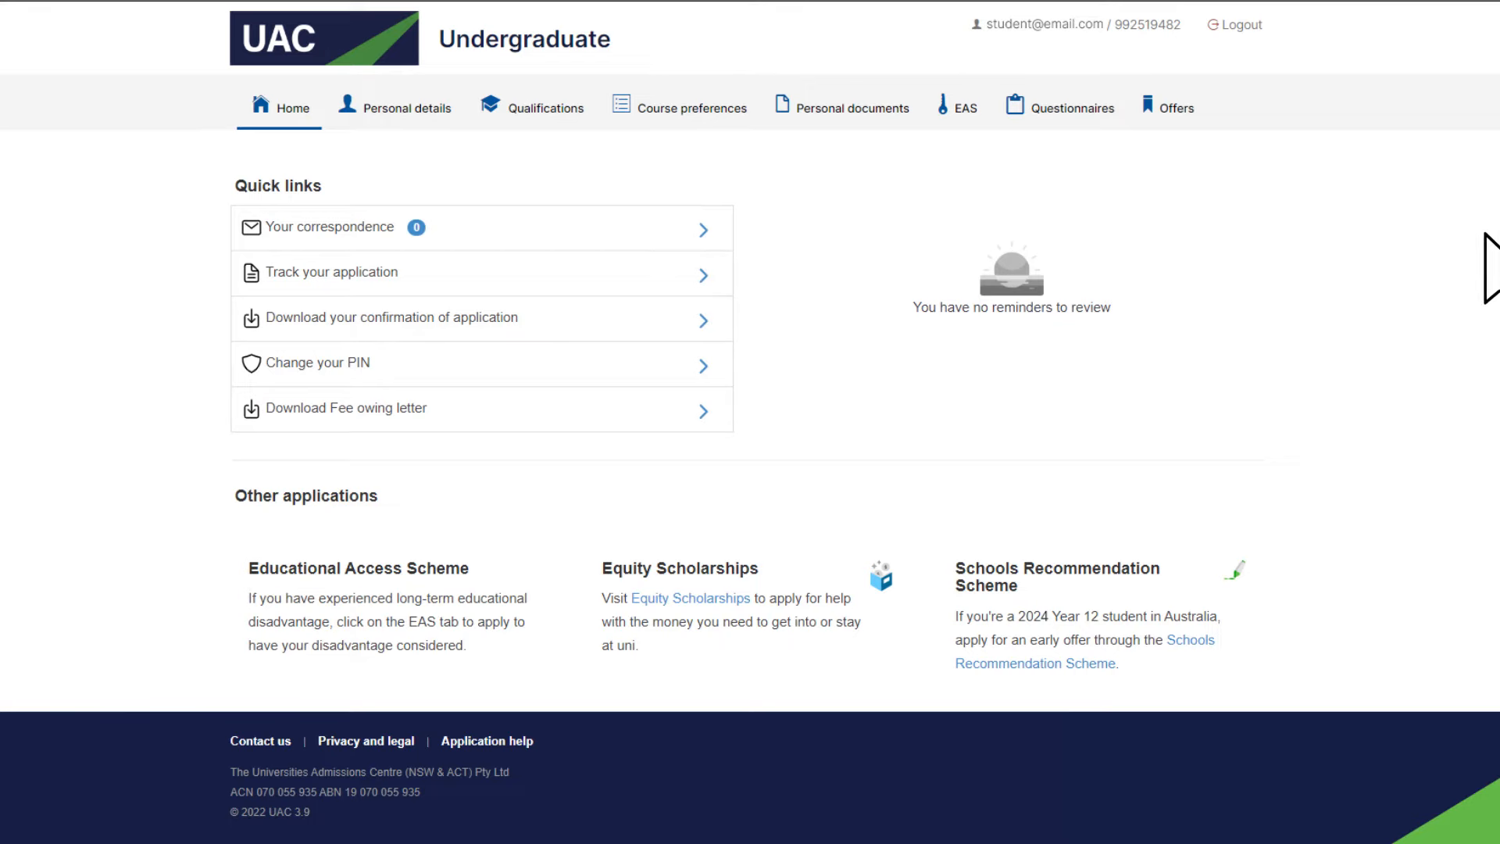
mouse_move(1225, 344)
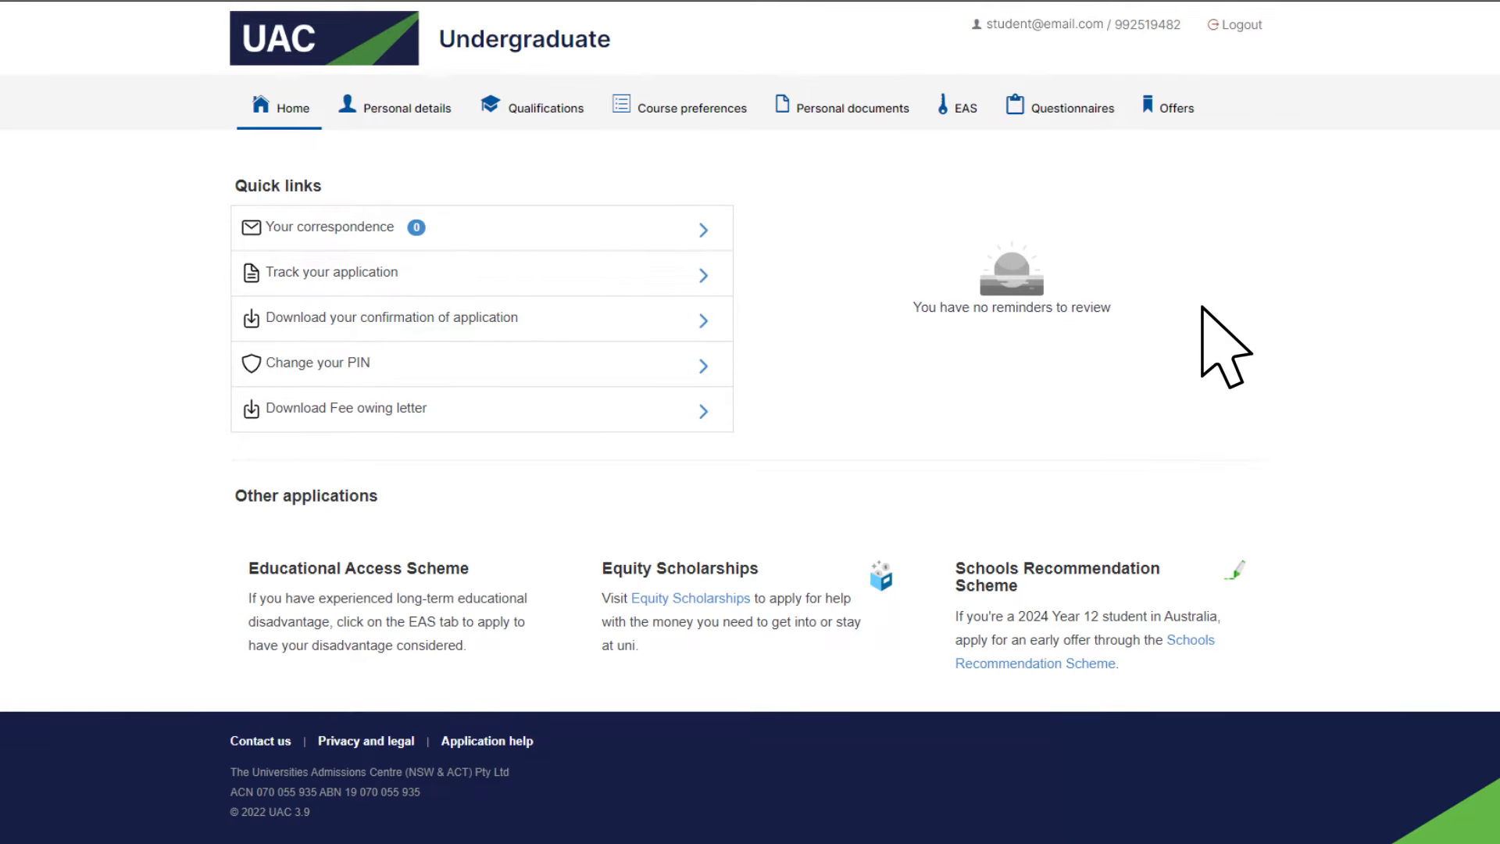
mouse_move(731, 176)
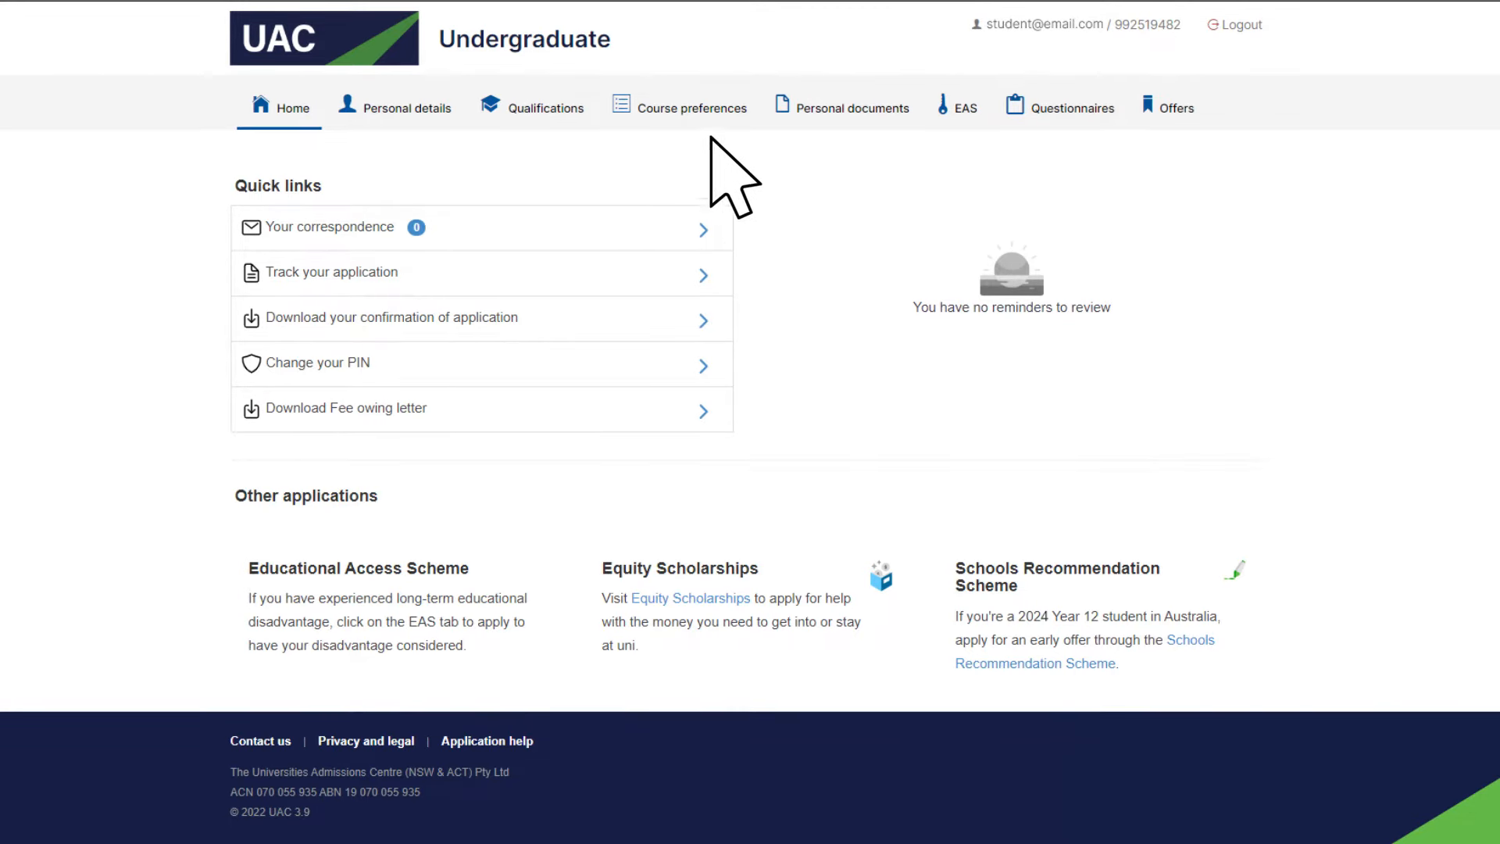
View the Course preferences list showing three Western Sydney University courses with a change-lock notice
left_click(691, 108)
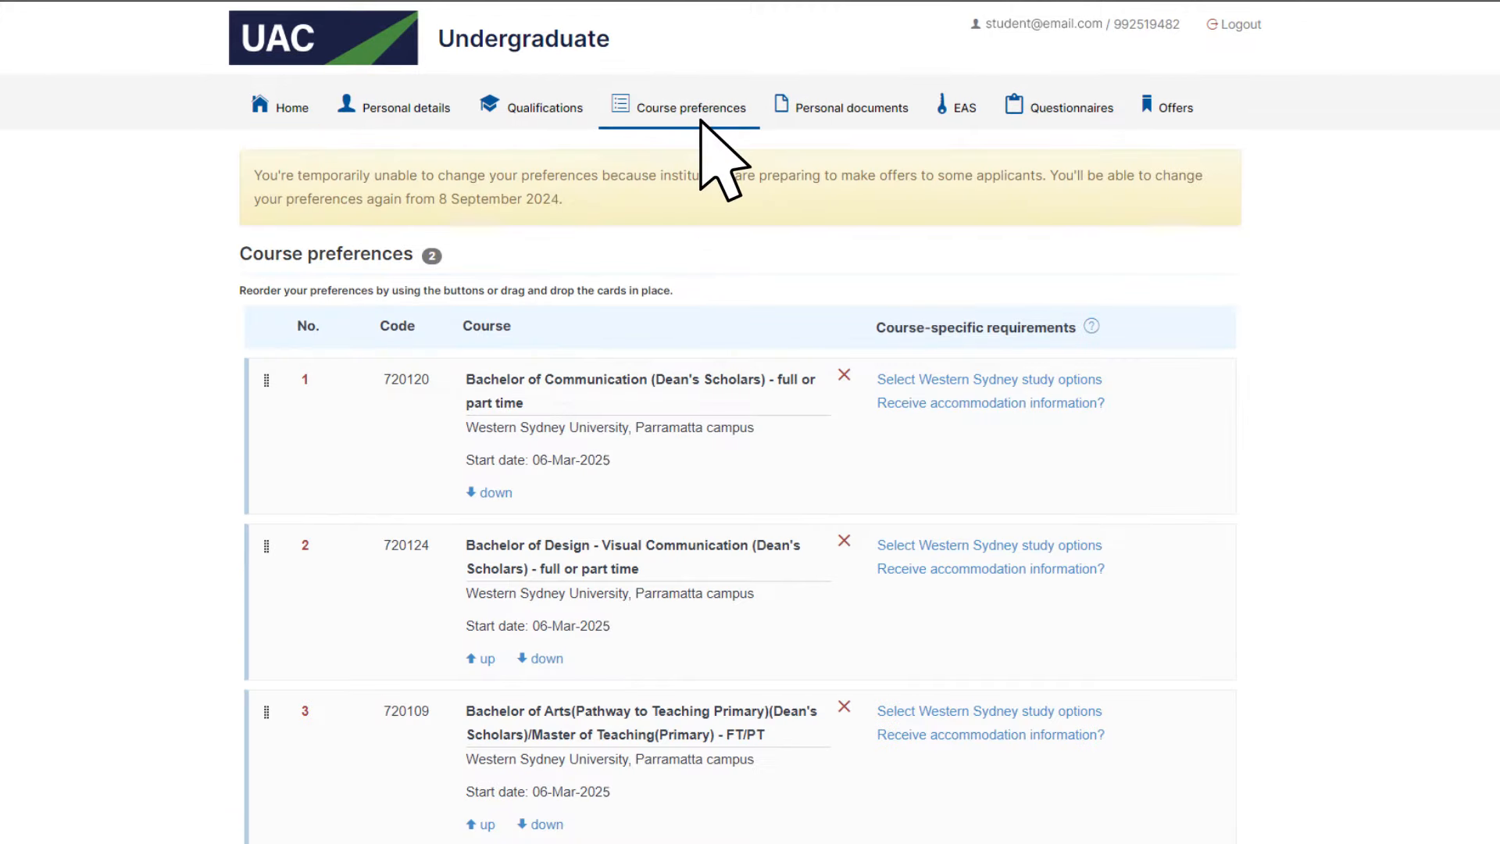
mouse_move(675, 287)
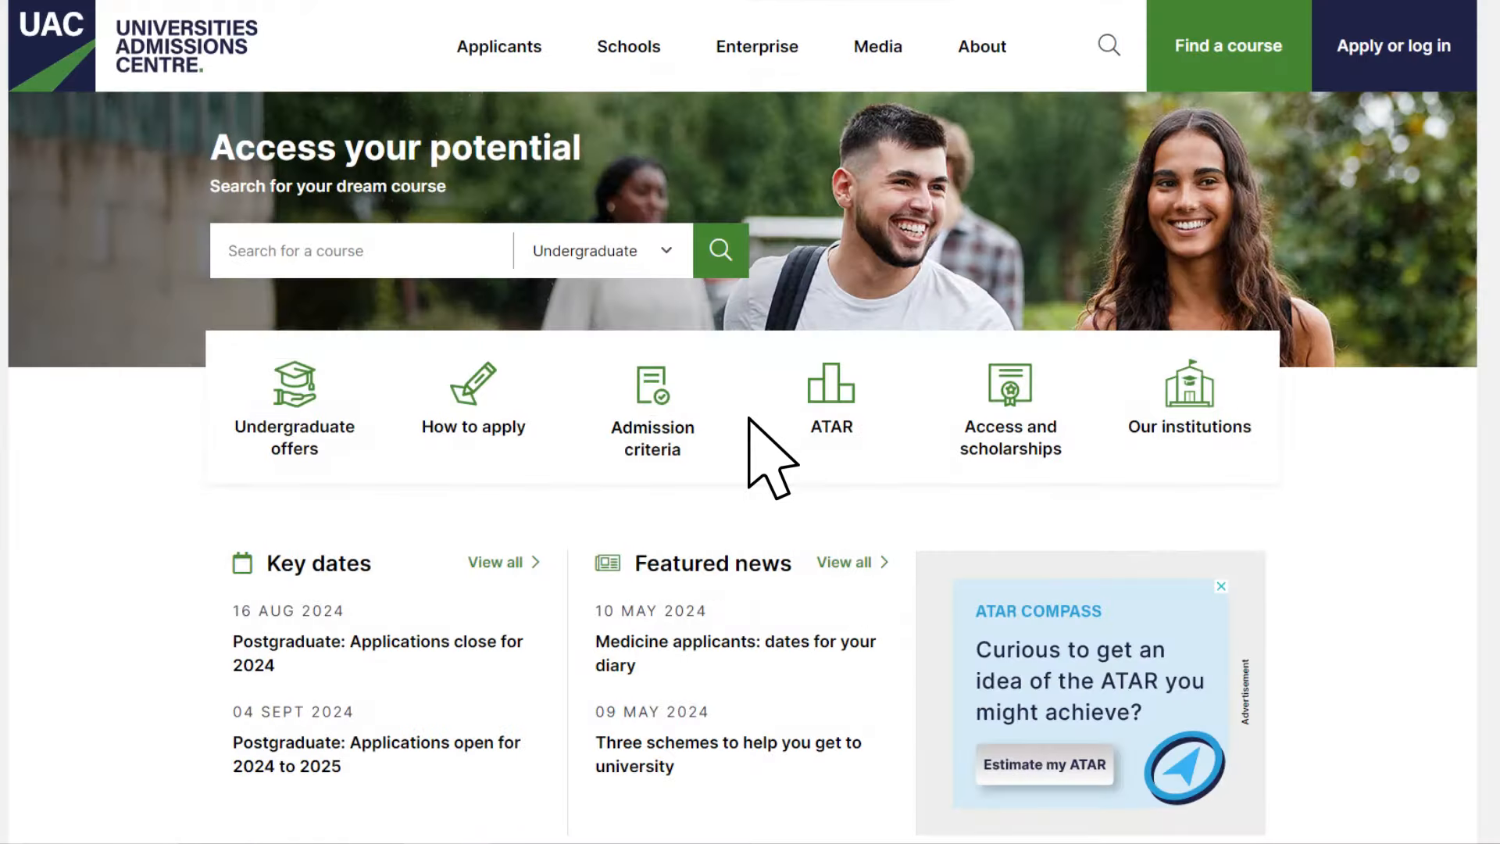
mouse_move(1392, 45)
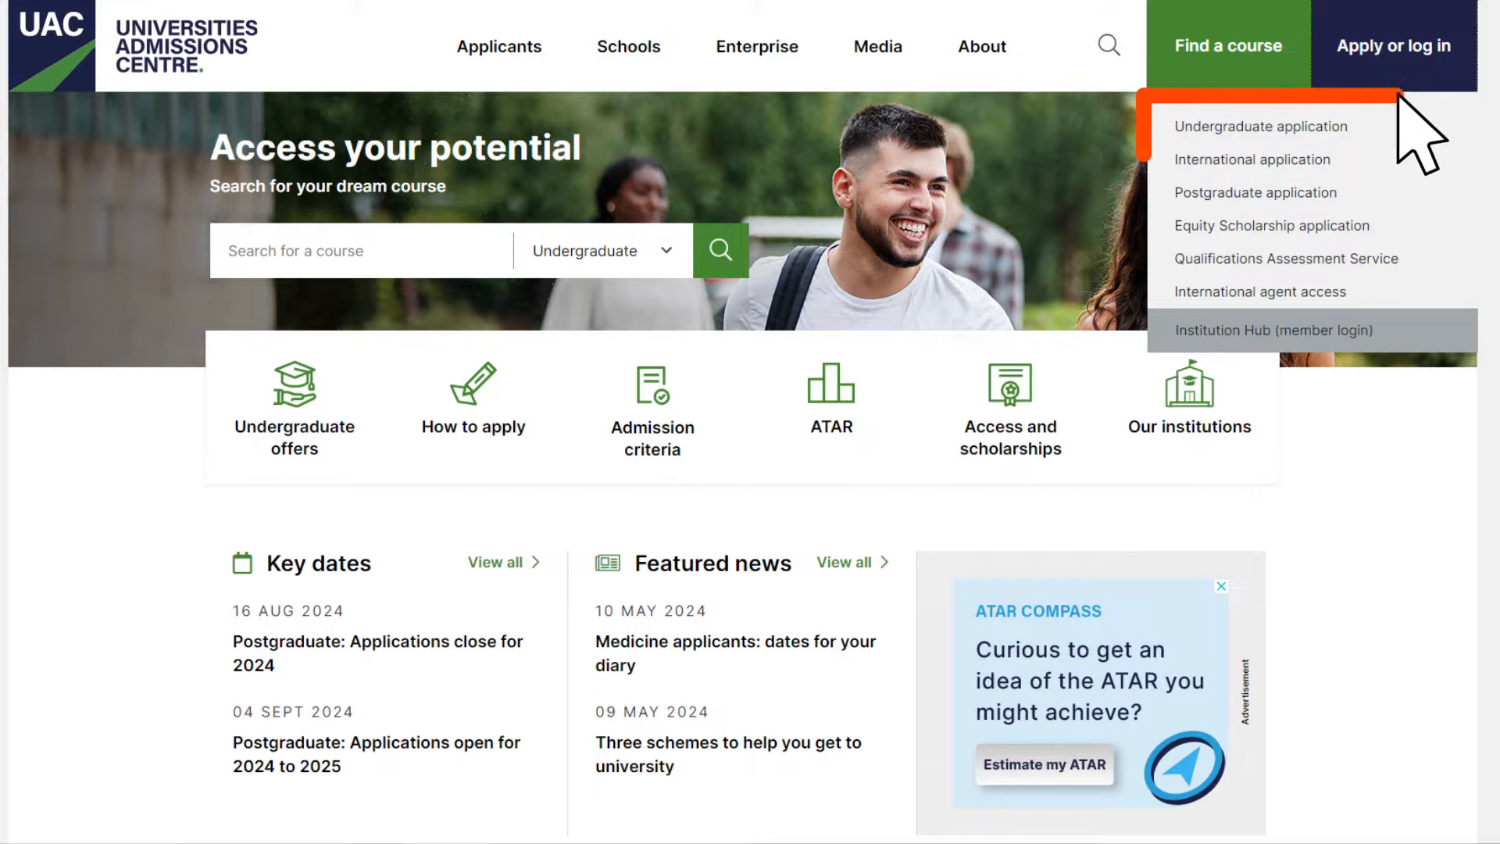
Log in to the Undergraduate application with saved credentials, reaching the applicant home page
left_click(1260, 126)
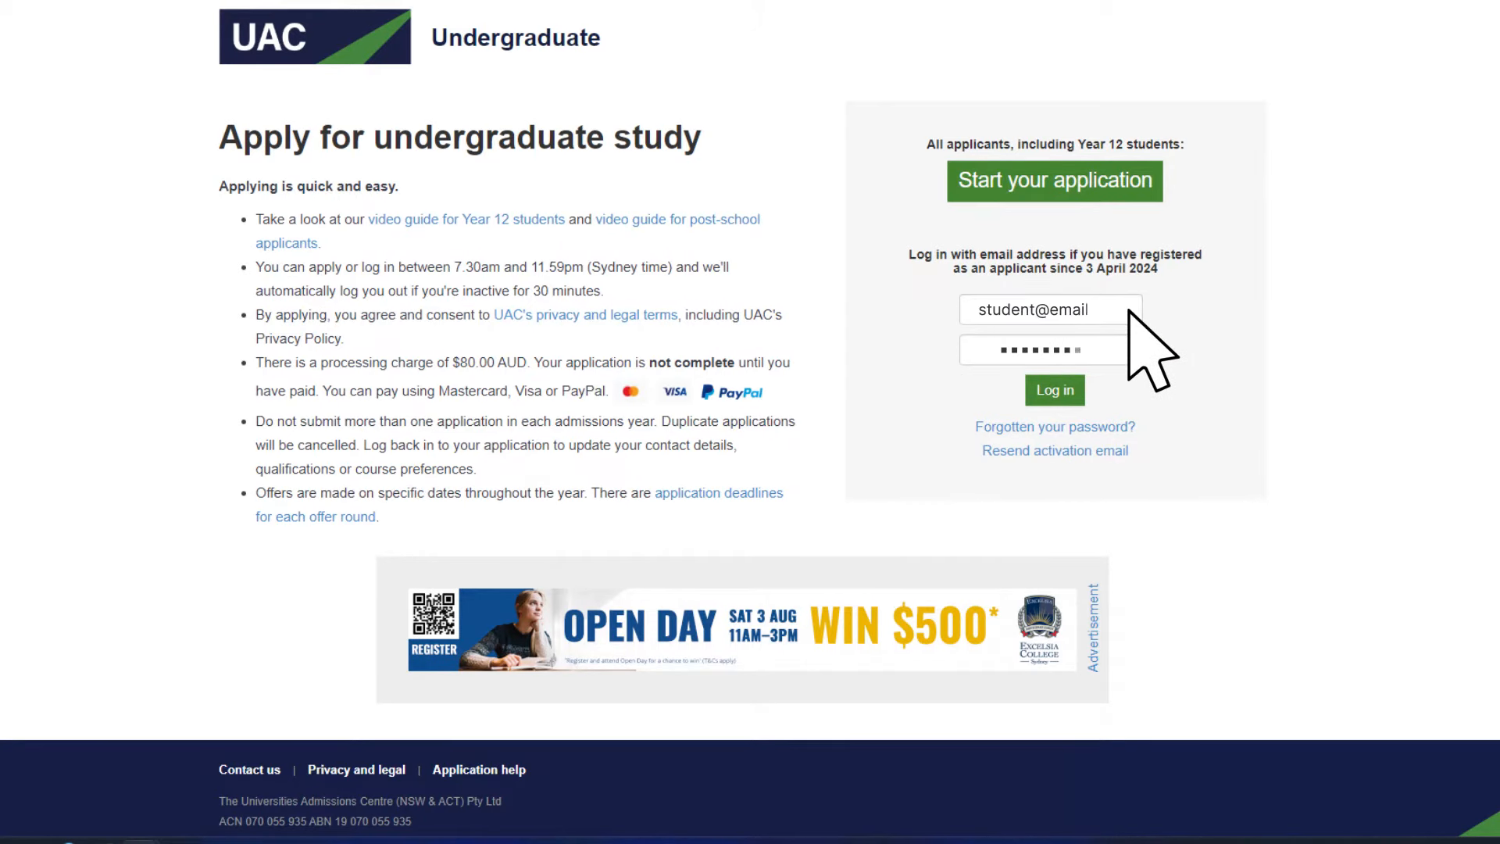
left_click(1054, 390)
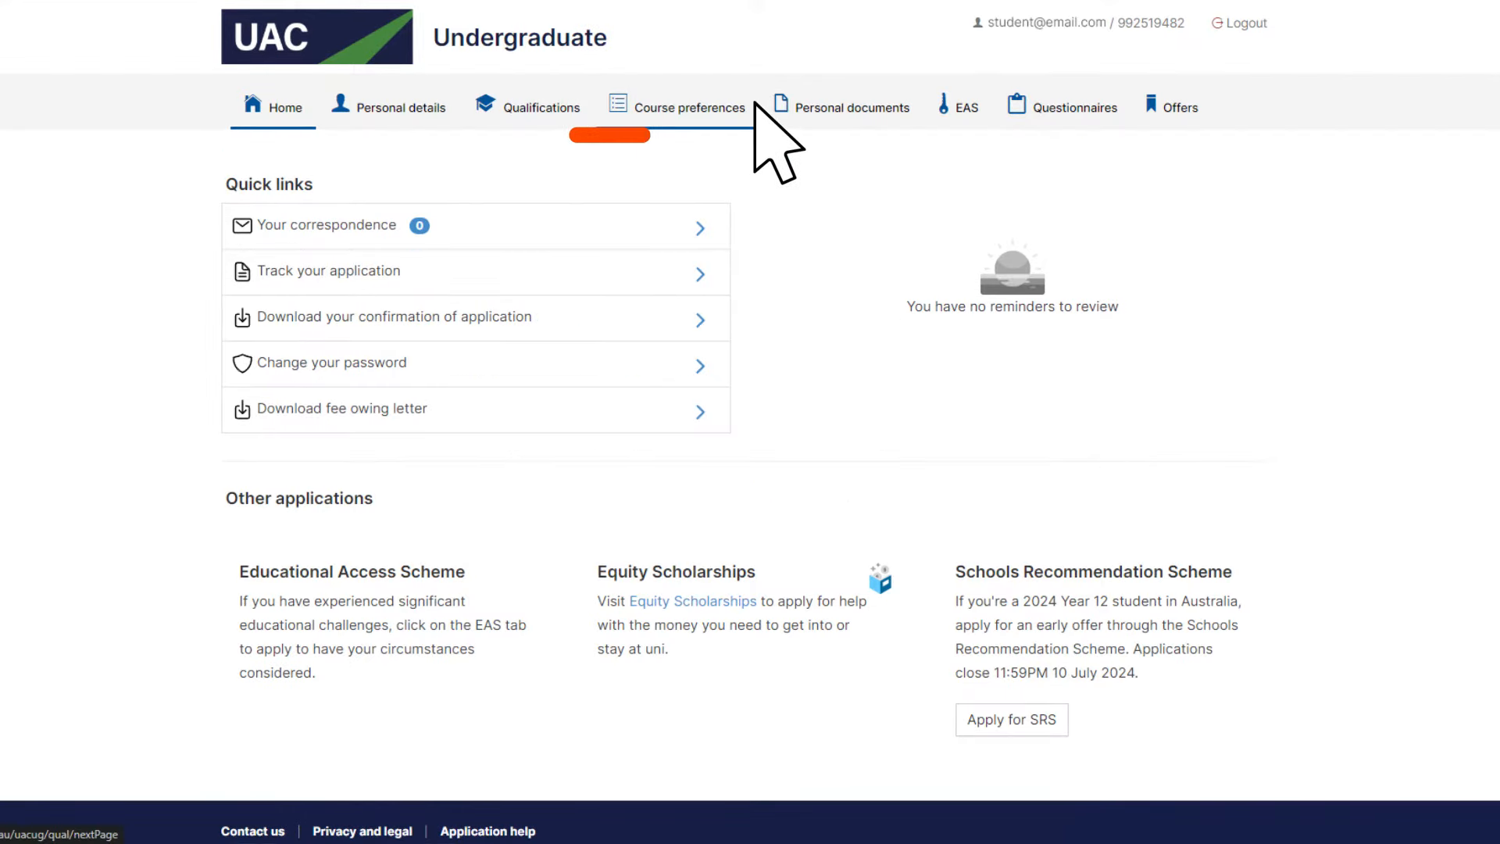
Move ACU Bachelor of Education (Primary) down so University of Sydney Secondary becomes first preference
left_click(690, 108)
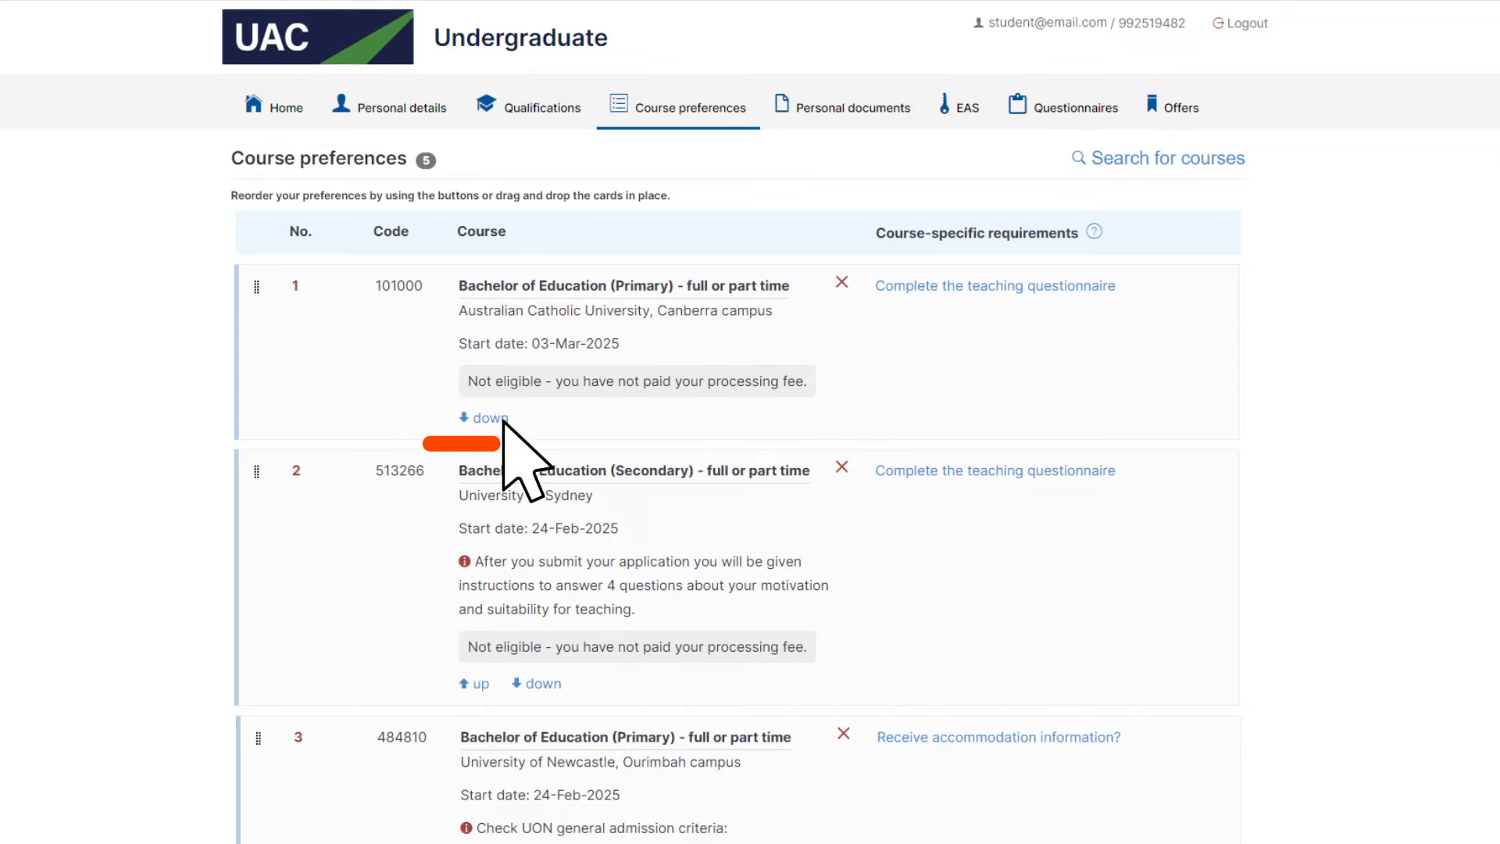
left_click(484, 417)
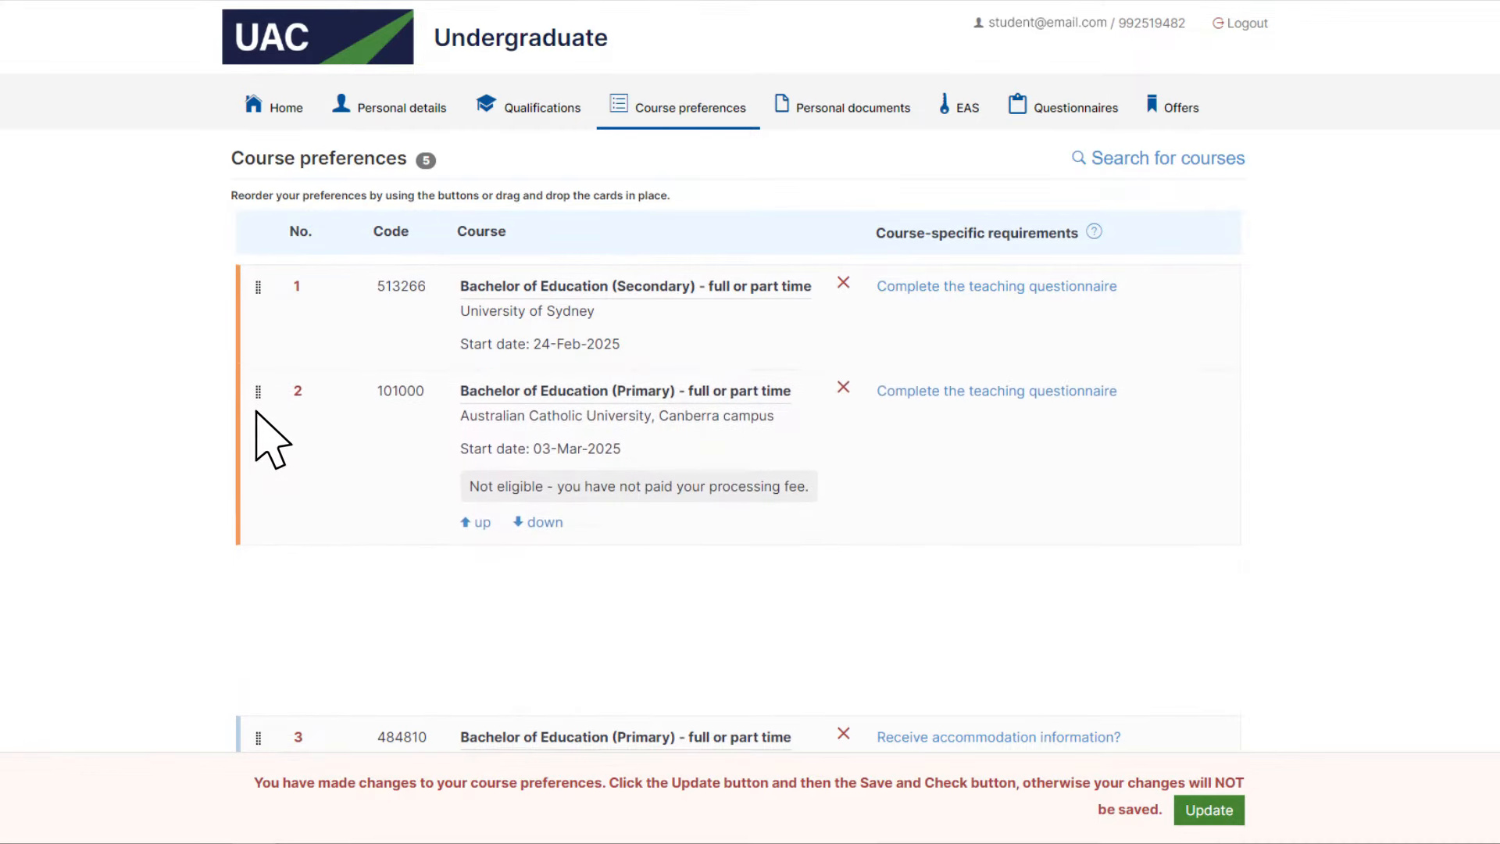
left_click(475, 522)
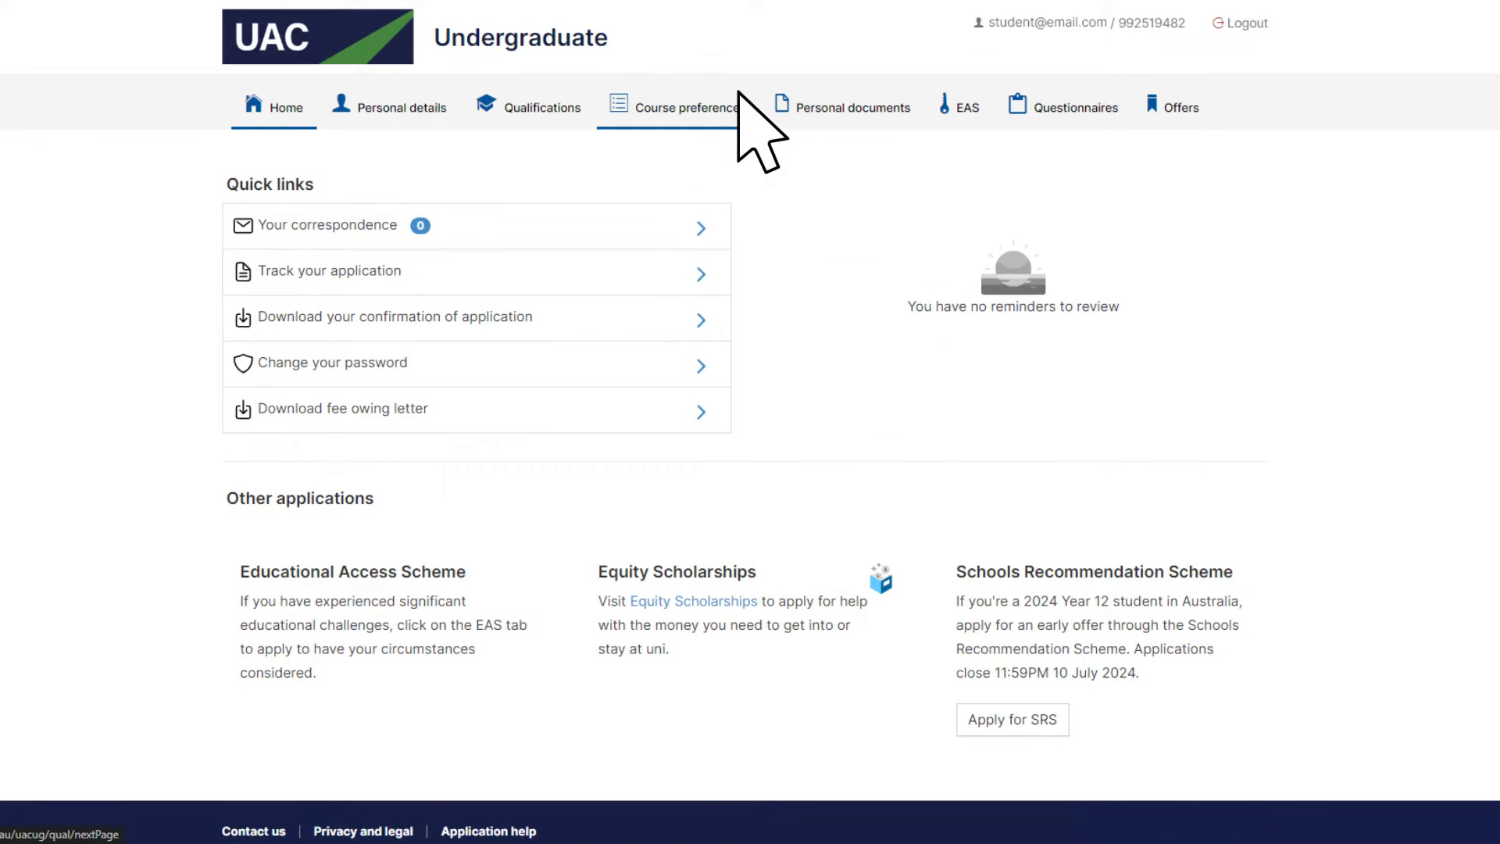
Remove ACU Bachelor of Education (Primary), confirm, and update the list to four courses
left_click(687, 107)
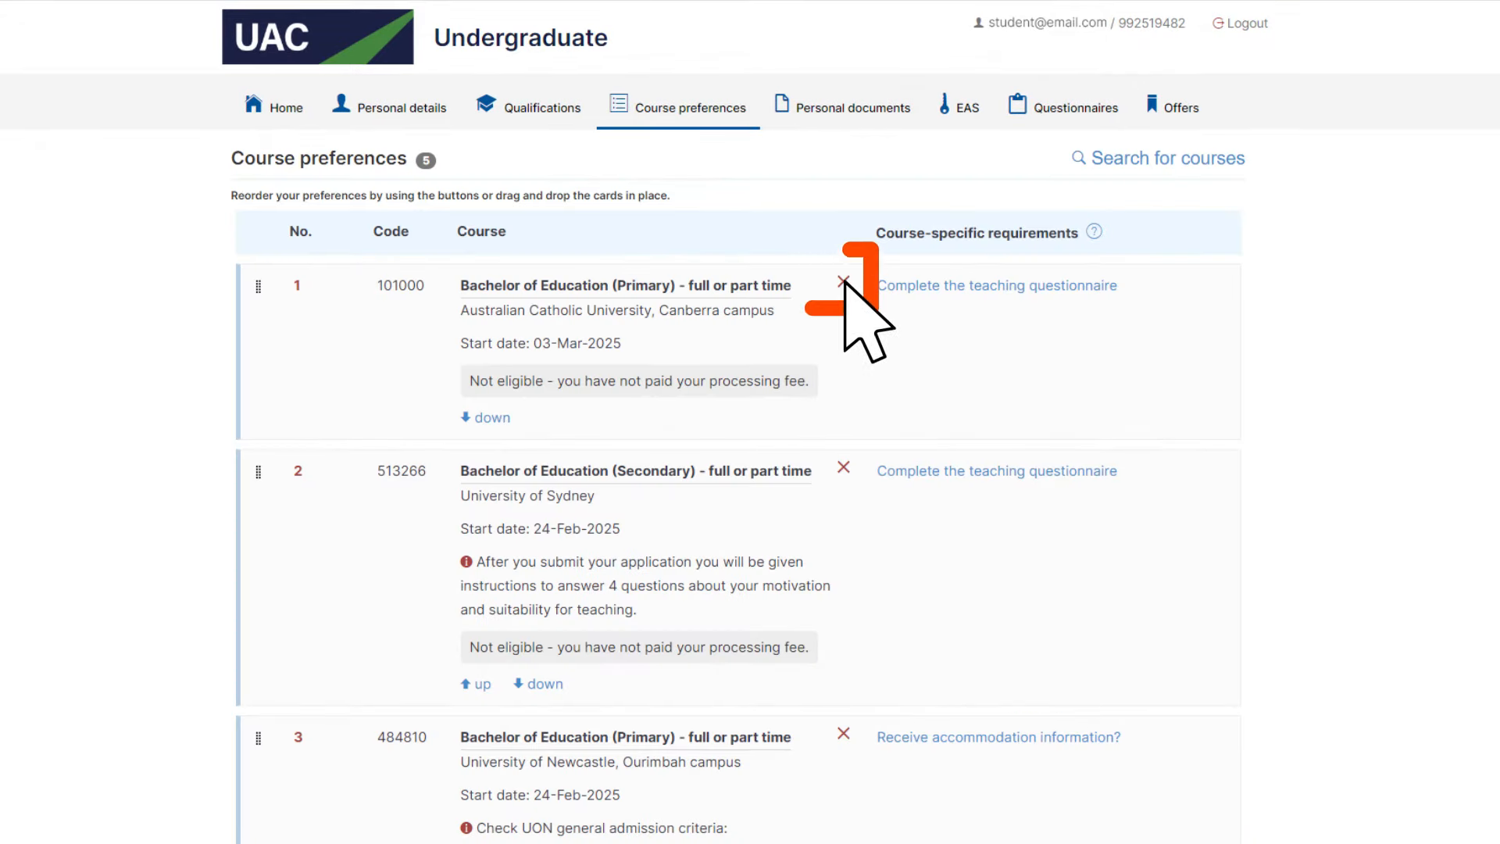
left_click(842, 283)
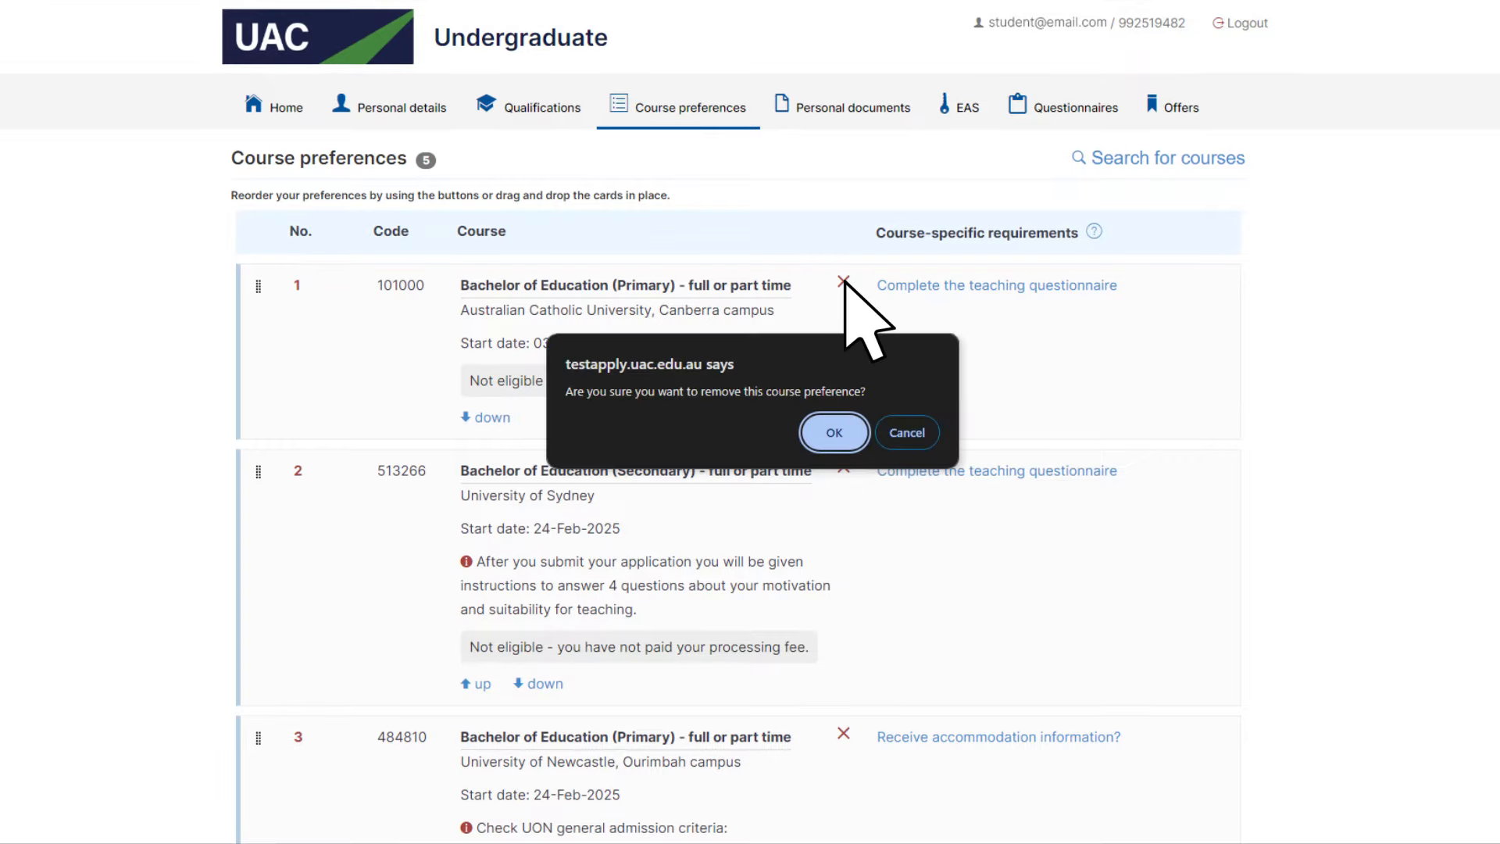
mouse_move(832, 432)
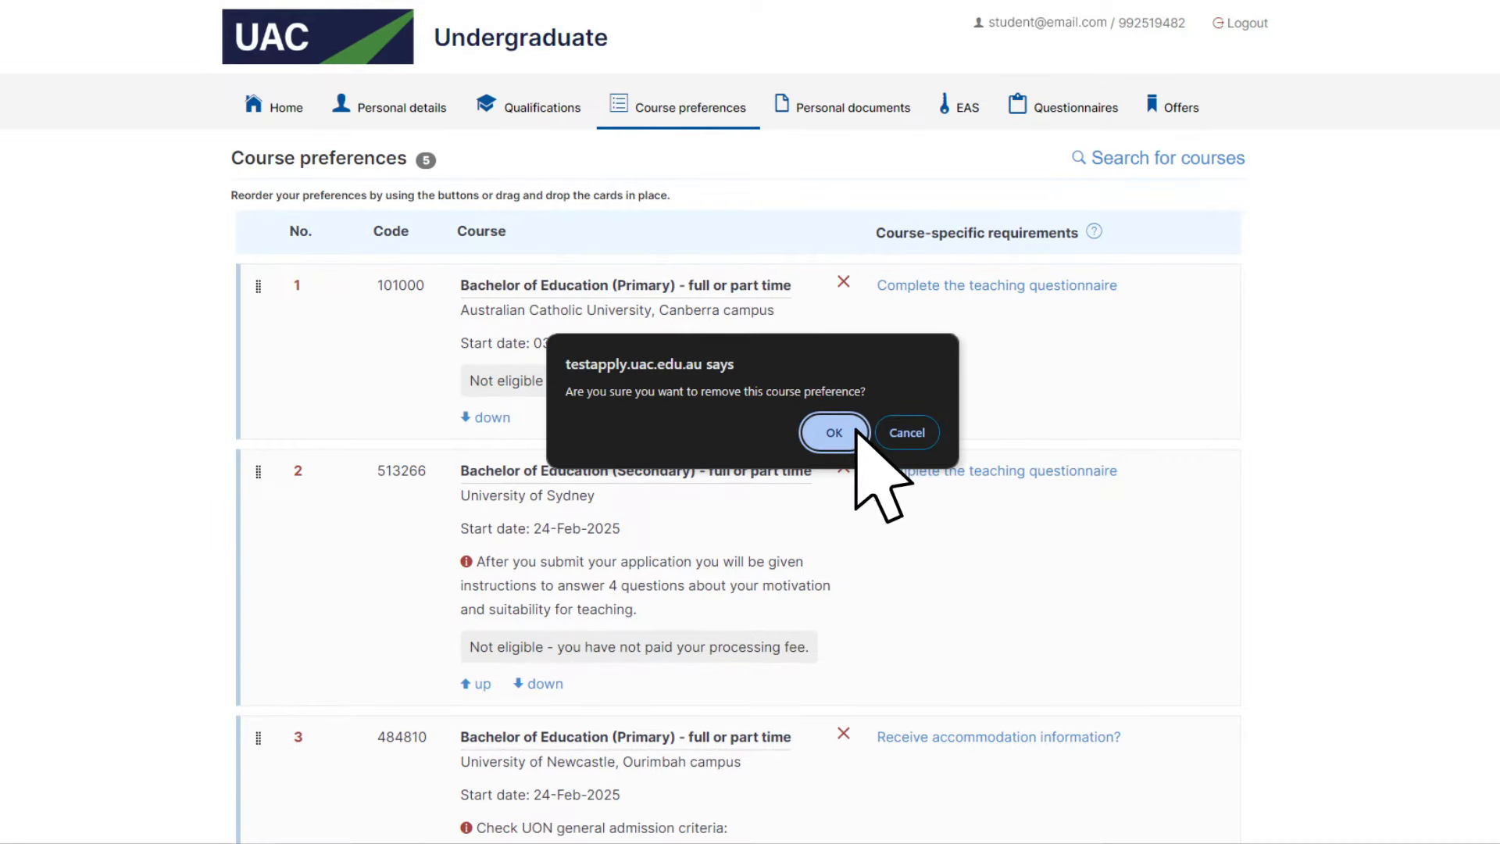
left_click(833, 433)
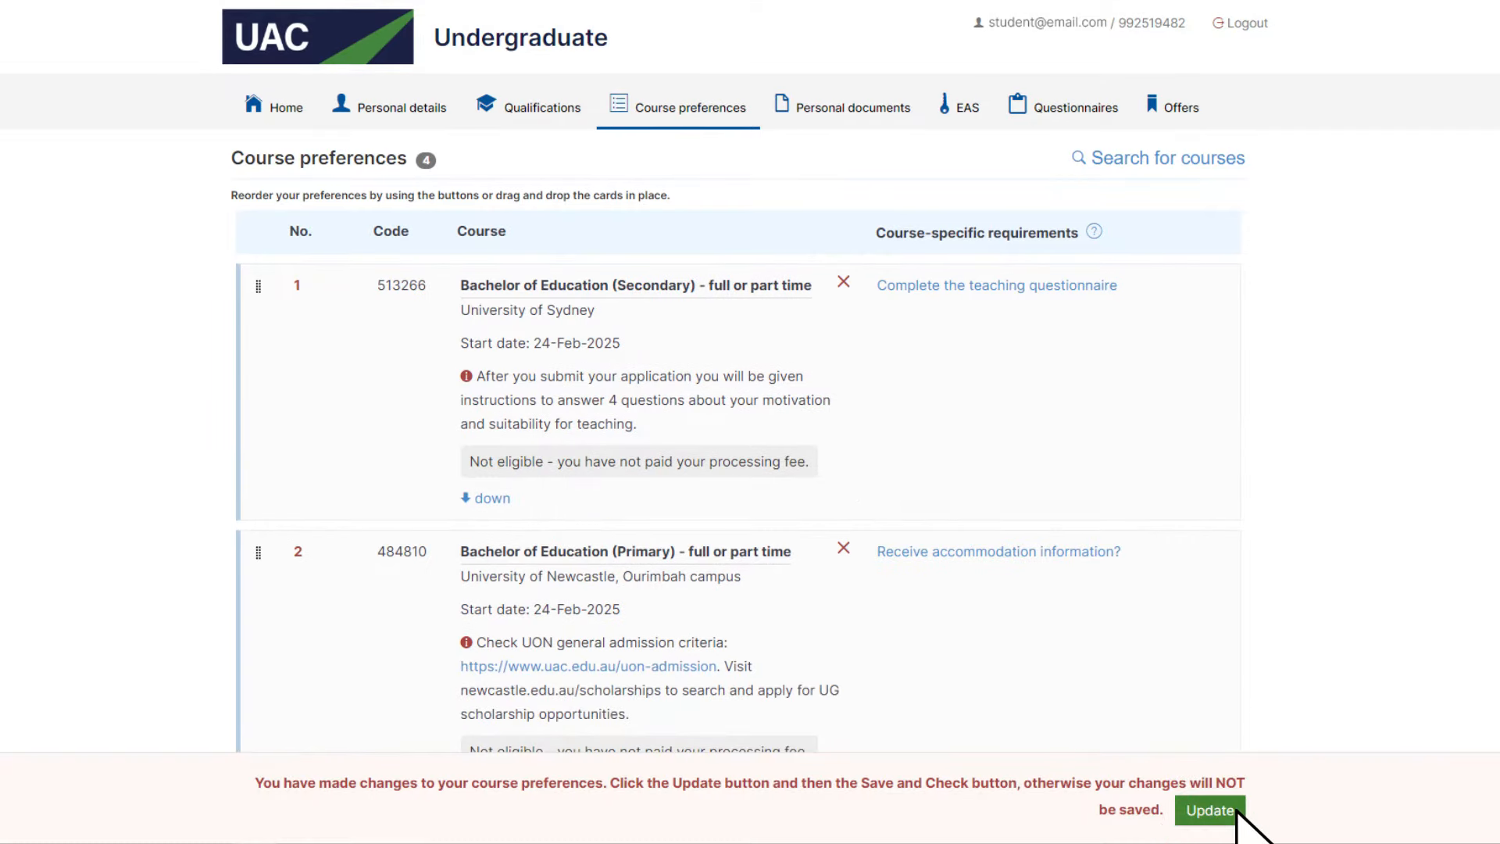
left_click(272, 106)
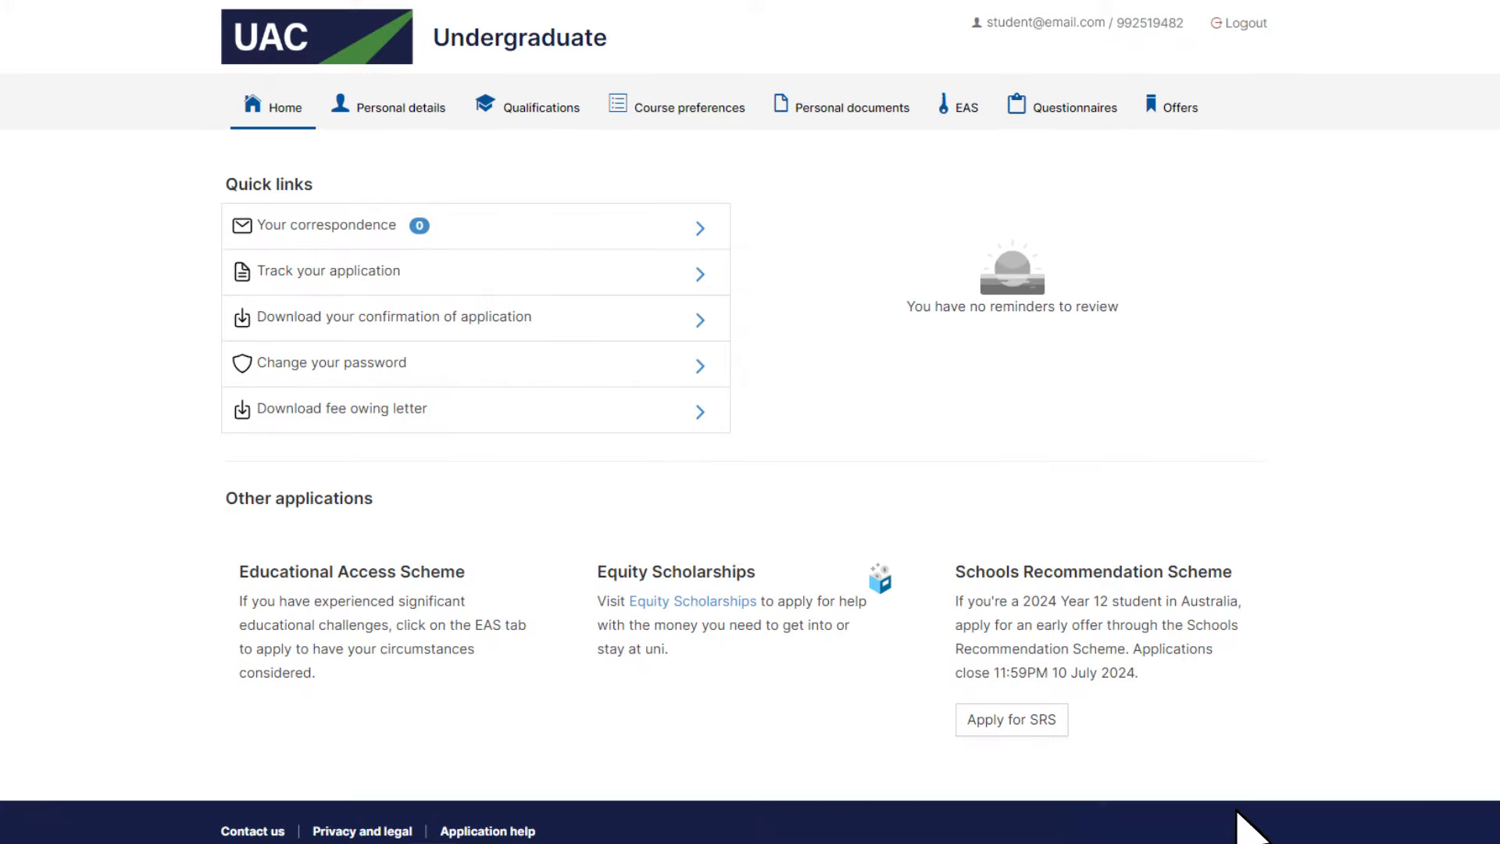
Go to the course search from Course preferences and review the institution filter list
left_click(688, 106)
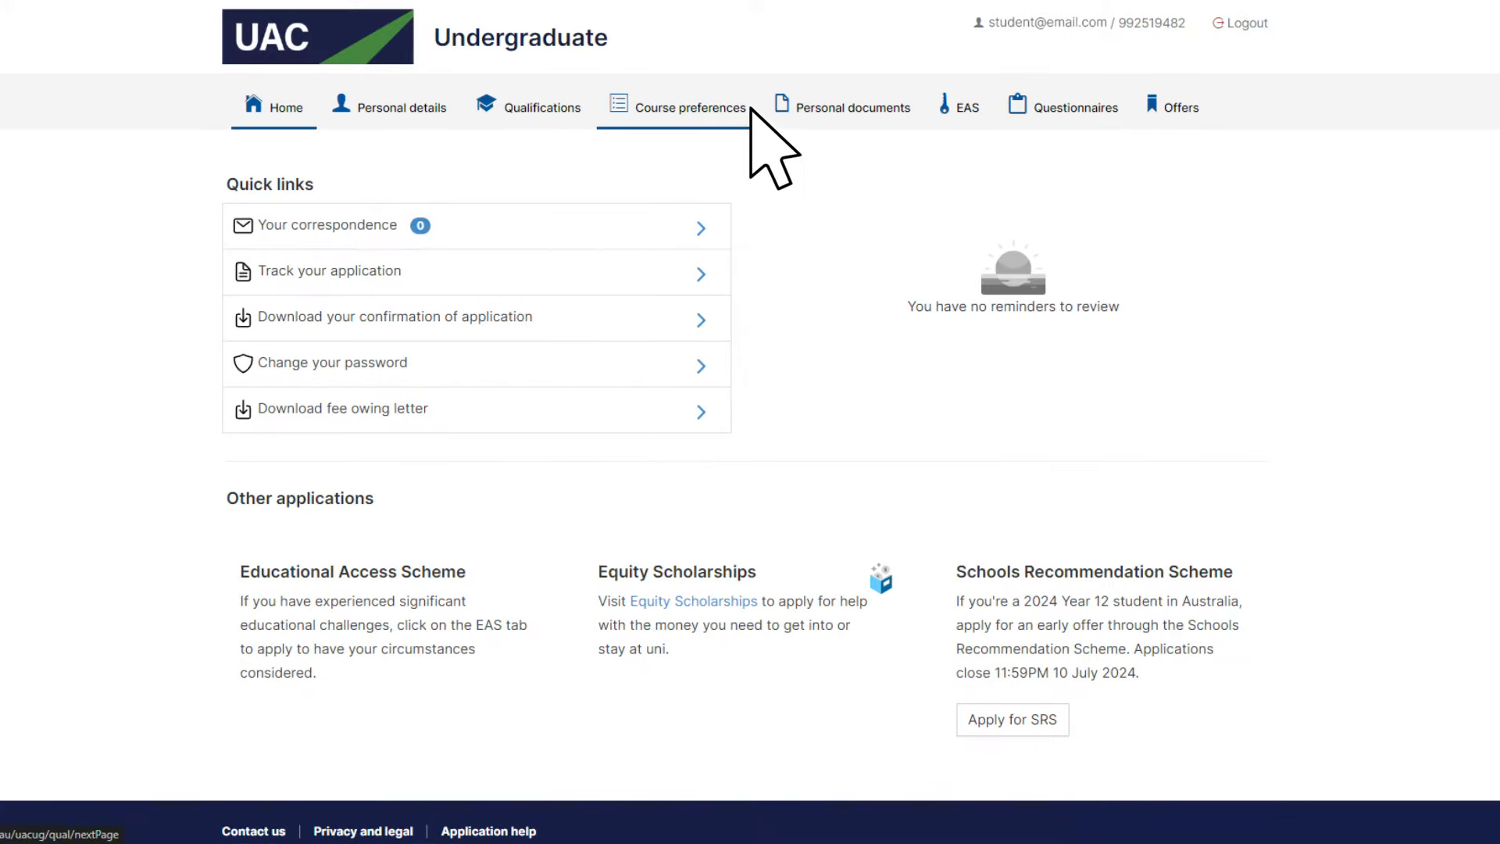
left_click(688, 106)
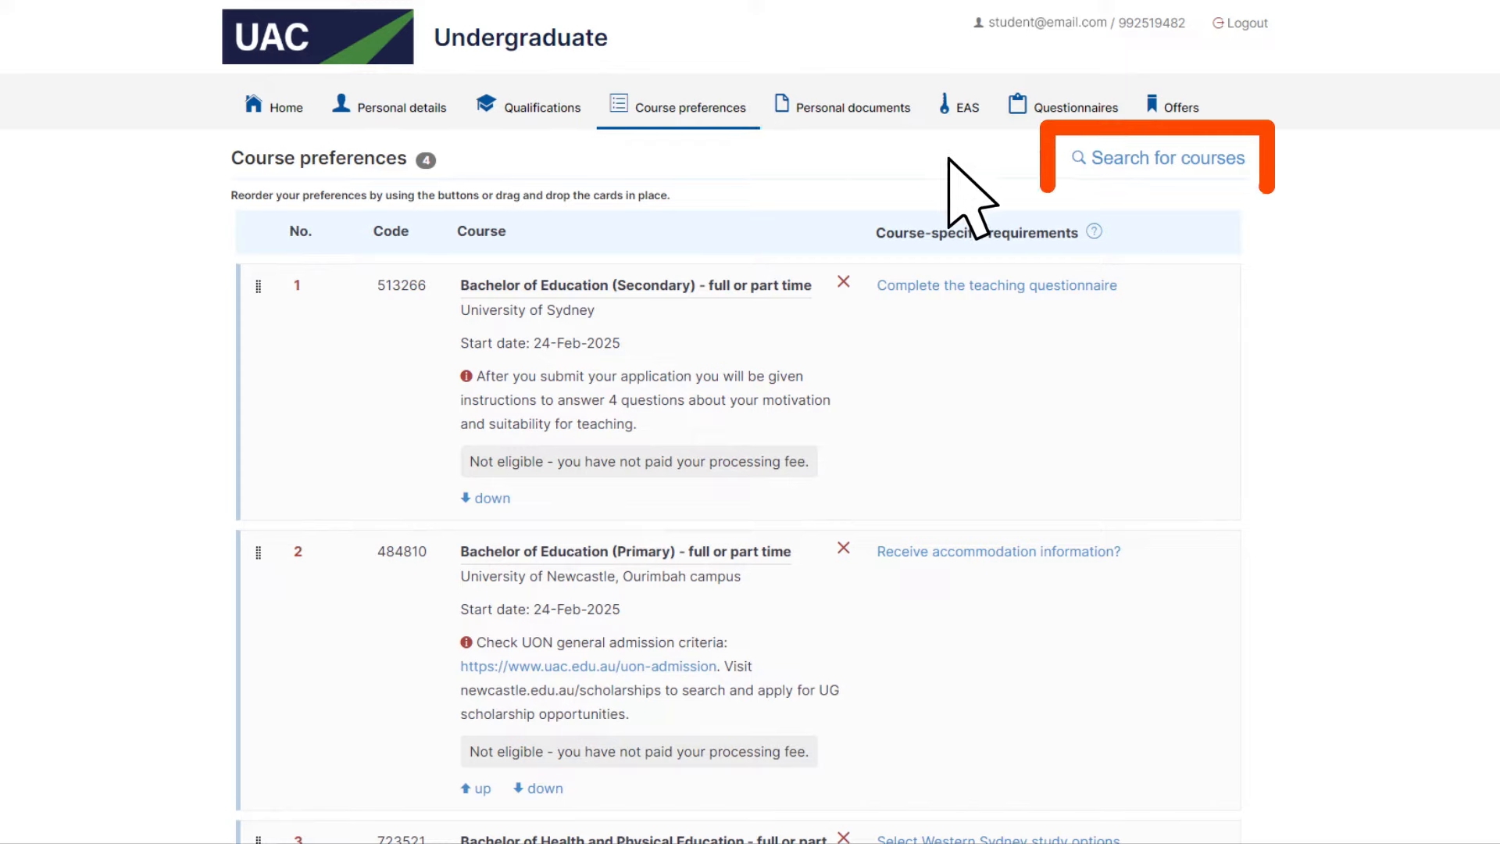
left_click(1156, 158)
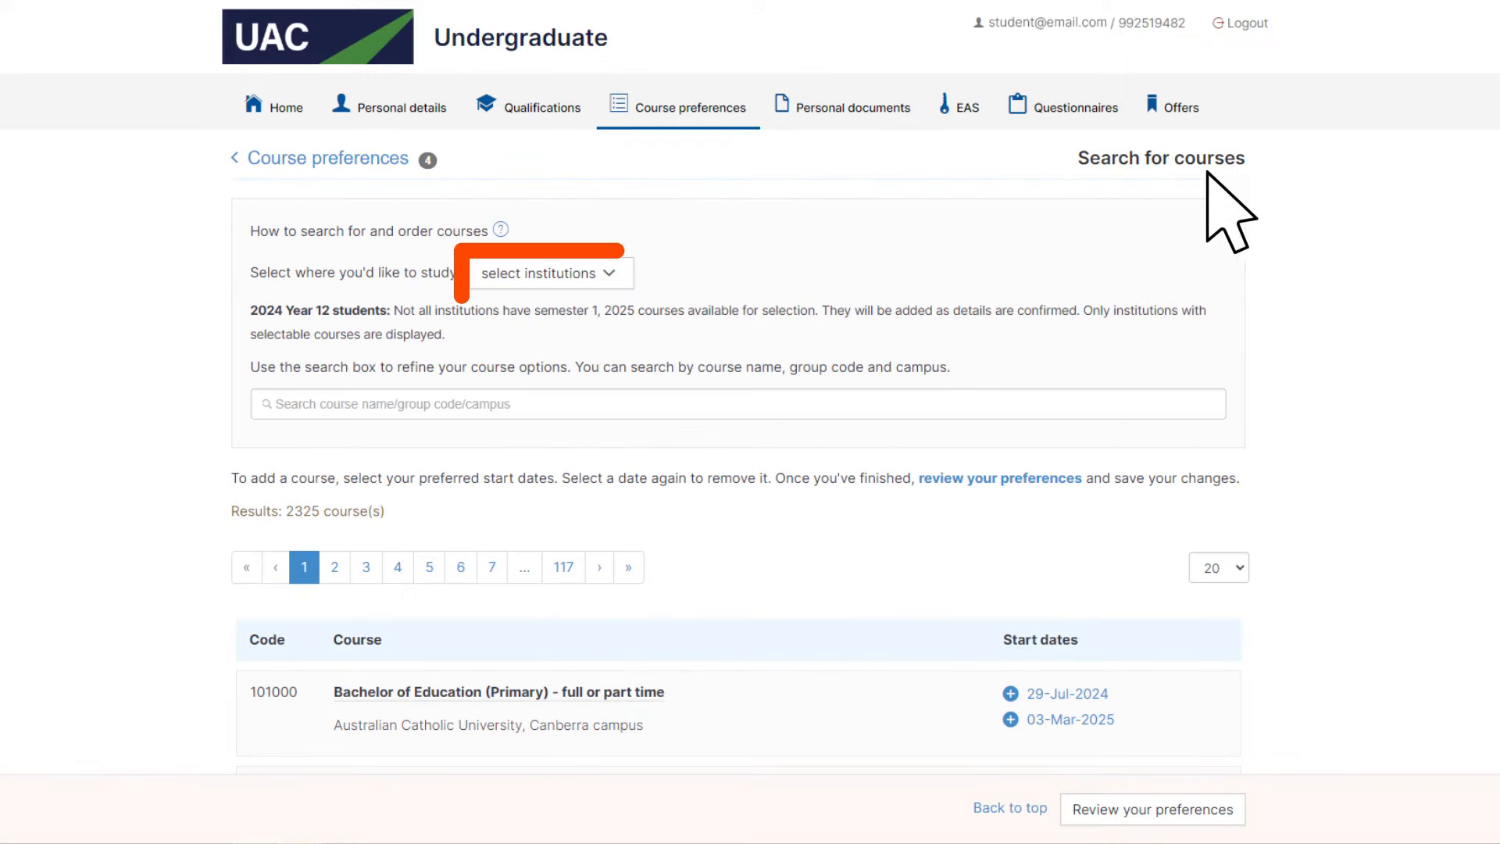
left_click(550, 272)
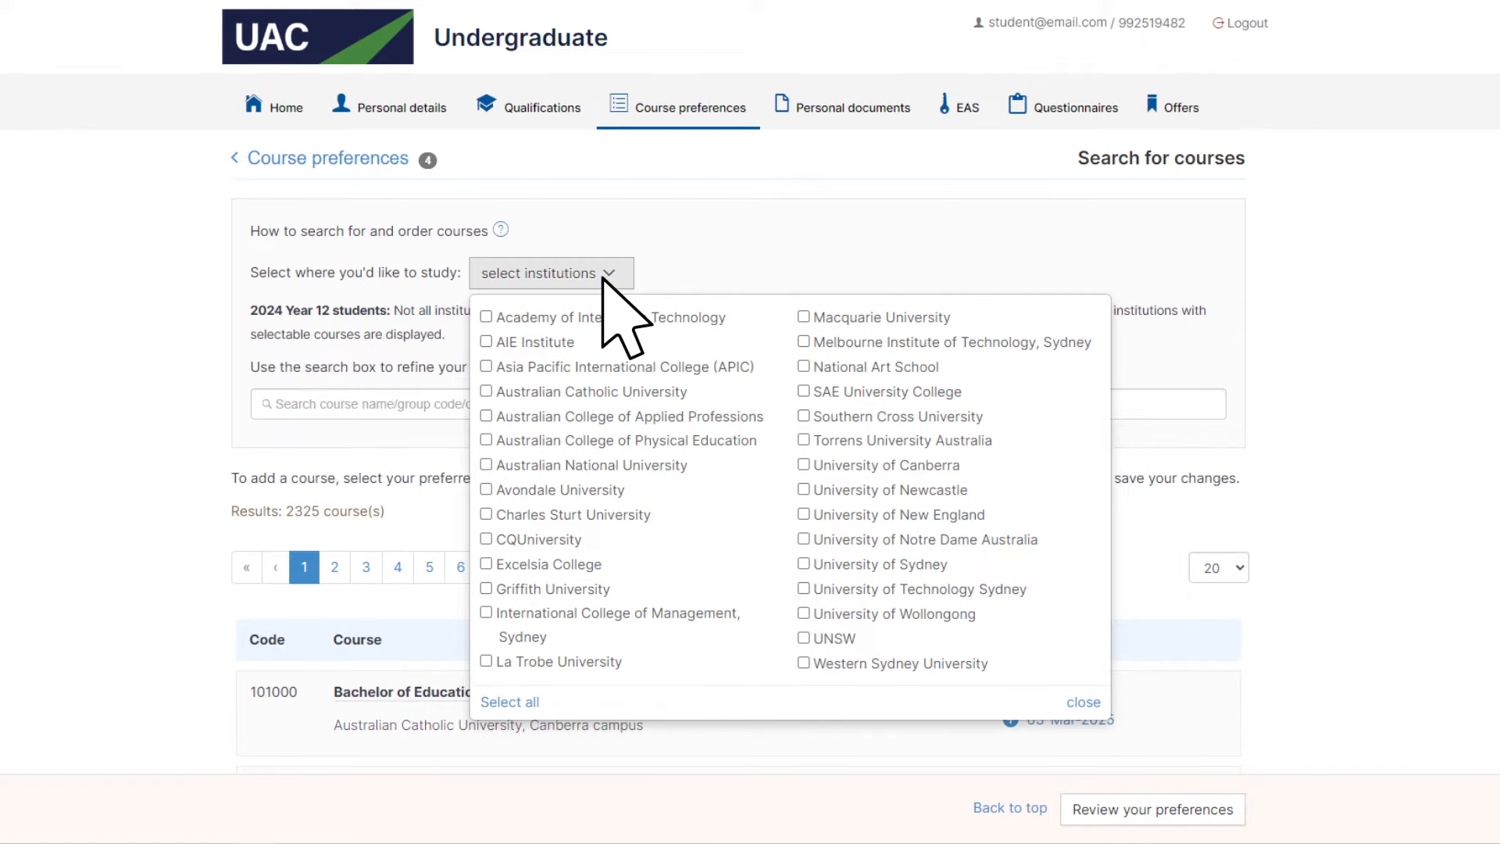
left_click(1081, 702)
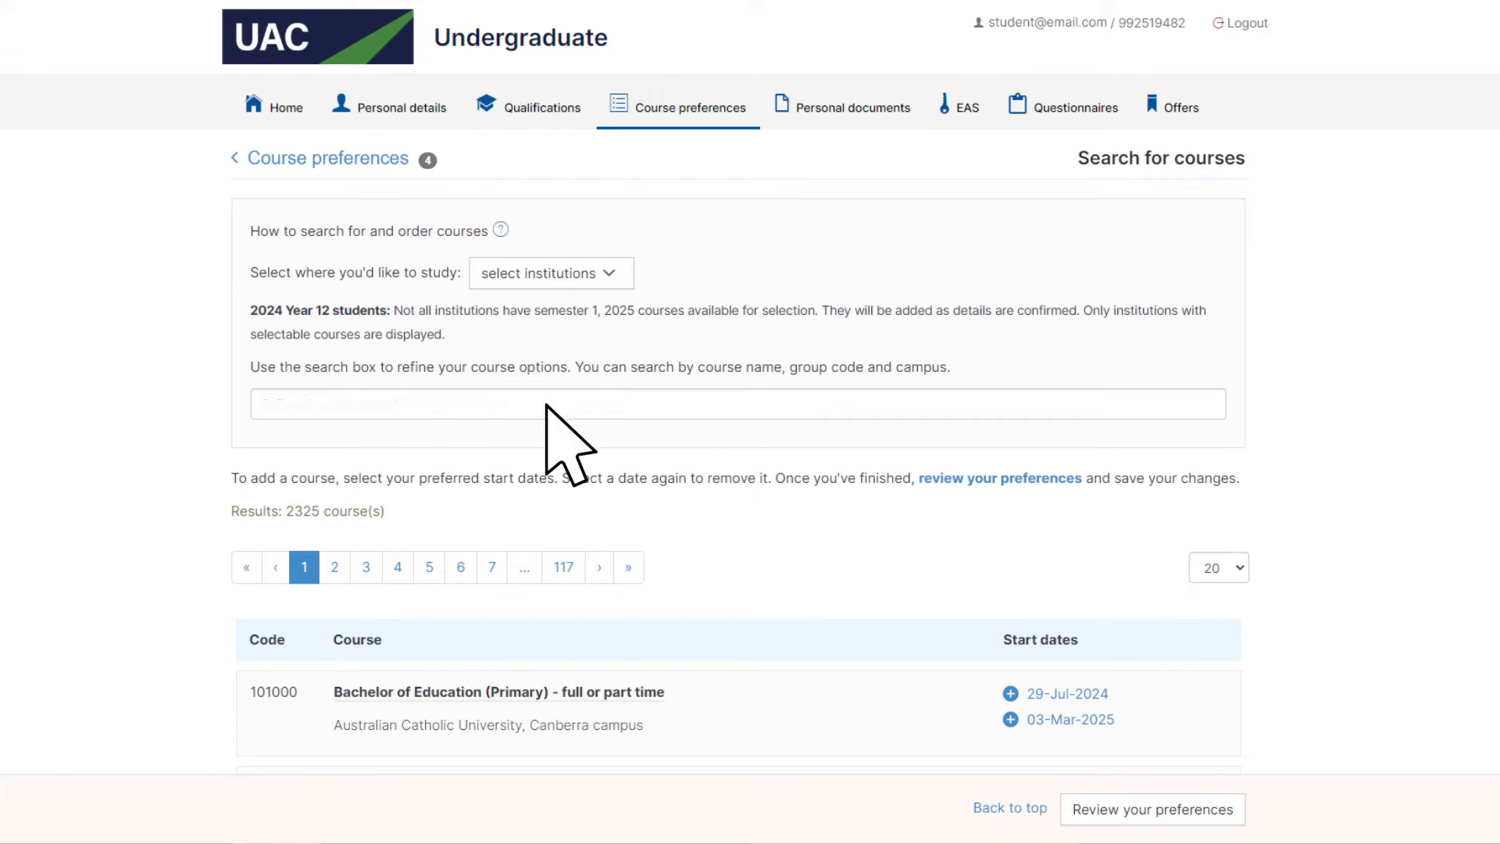
Search for courses matching 'Education', listing ACU's Bachelor of Education (Primary)
type("Bachelor of Education")
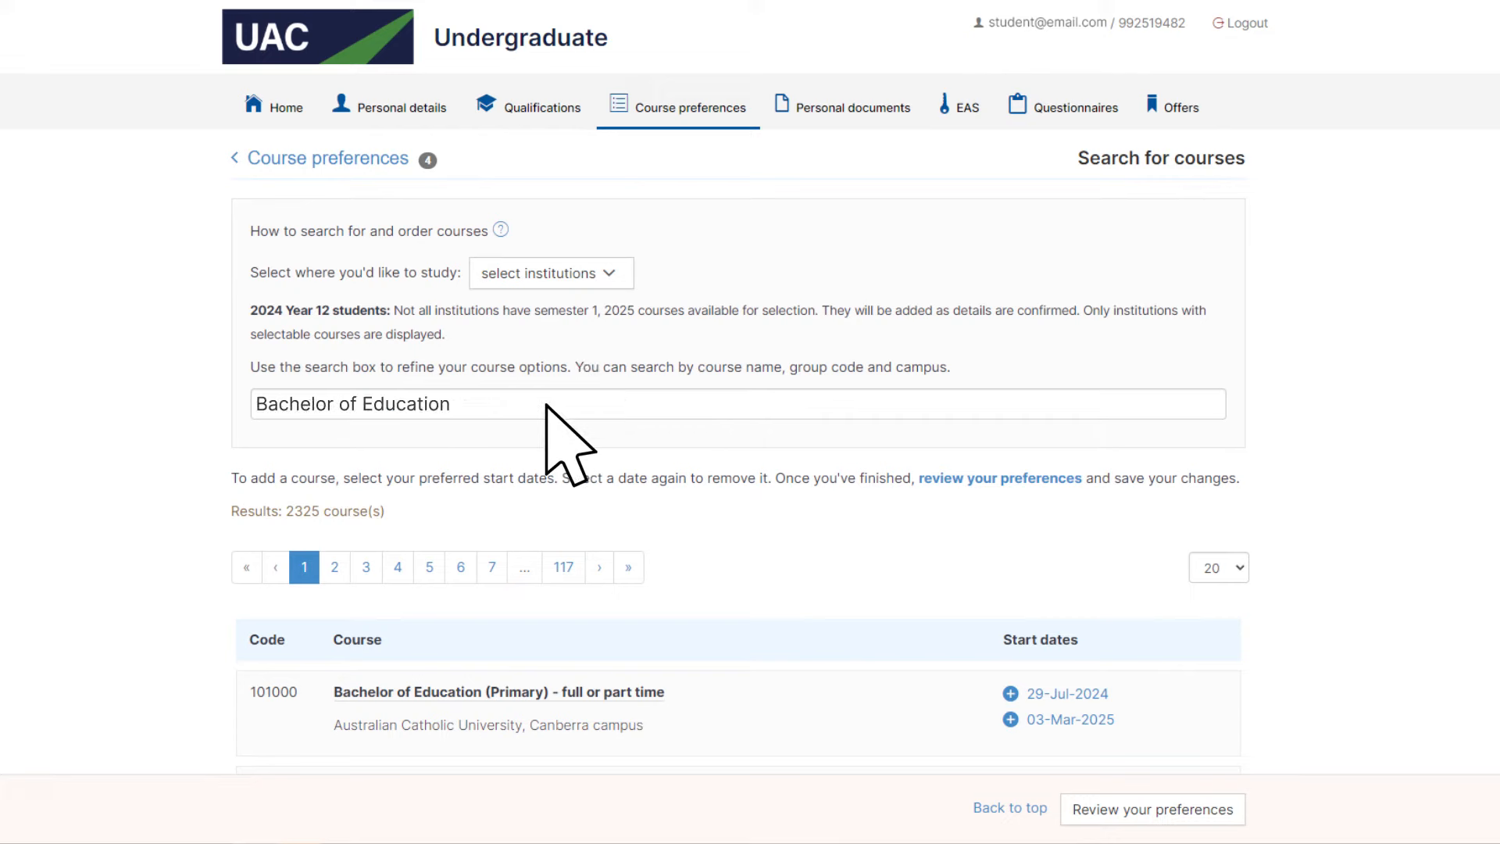
type("123456")
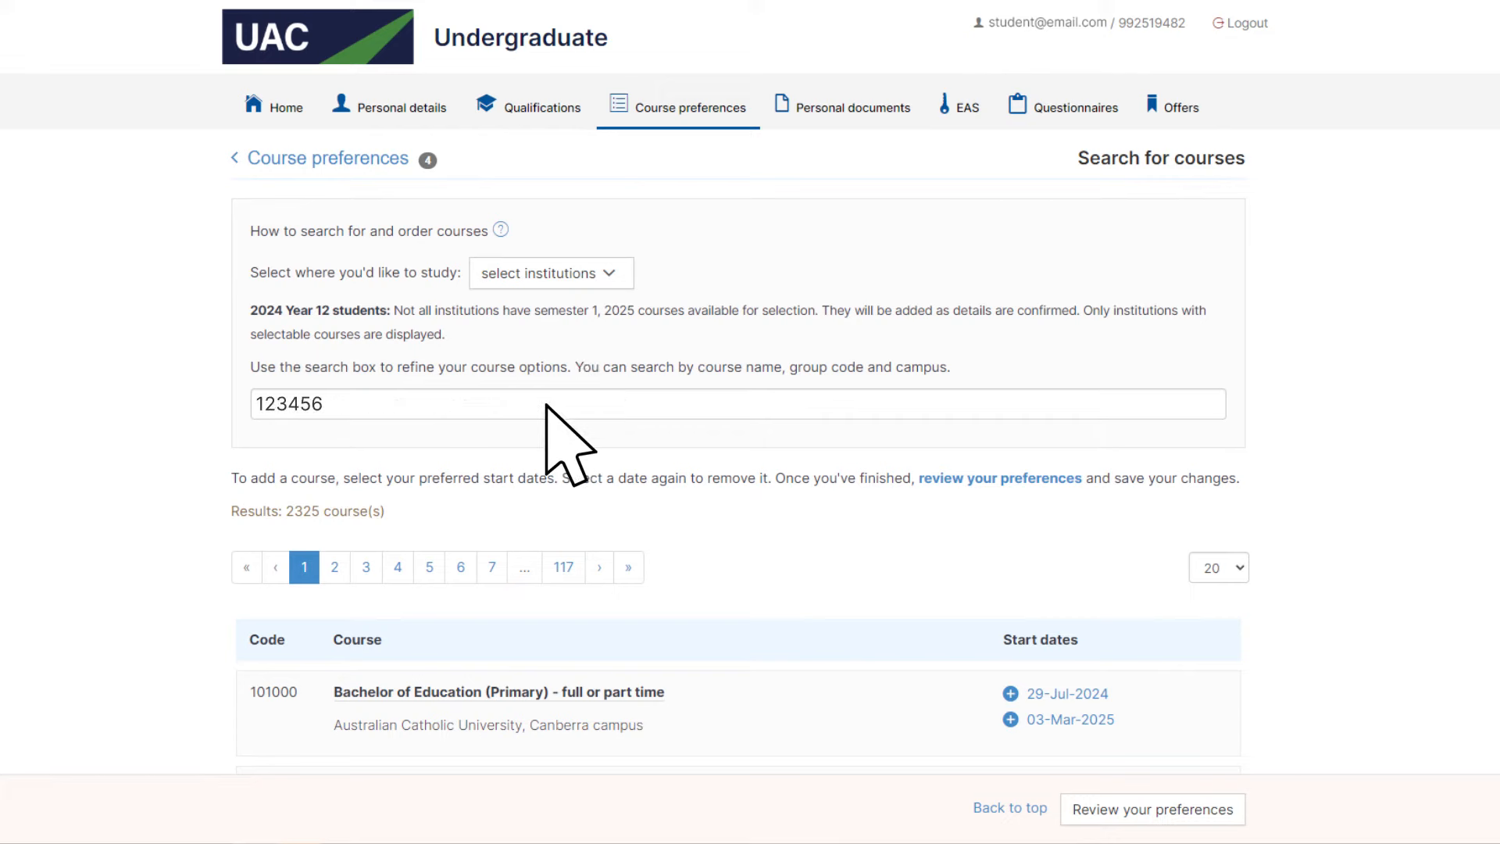
type("Education")
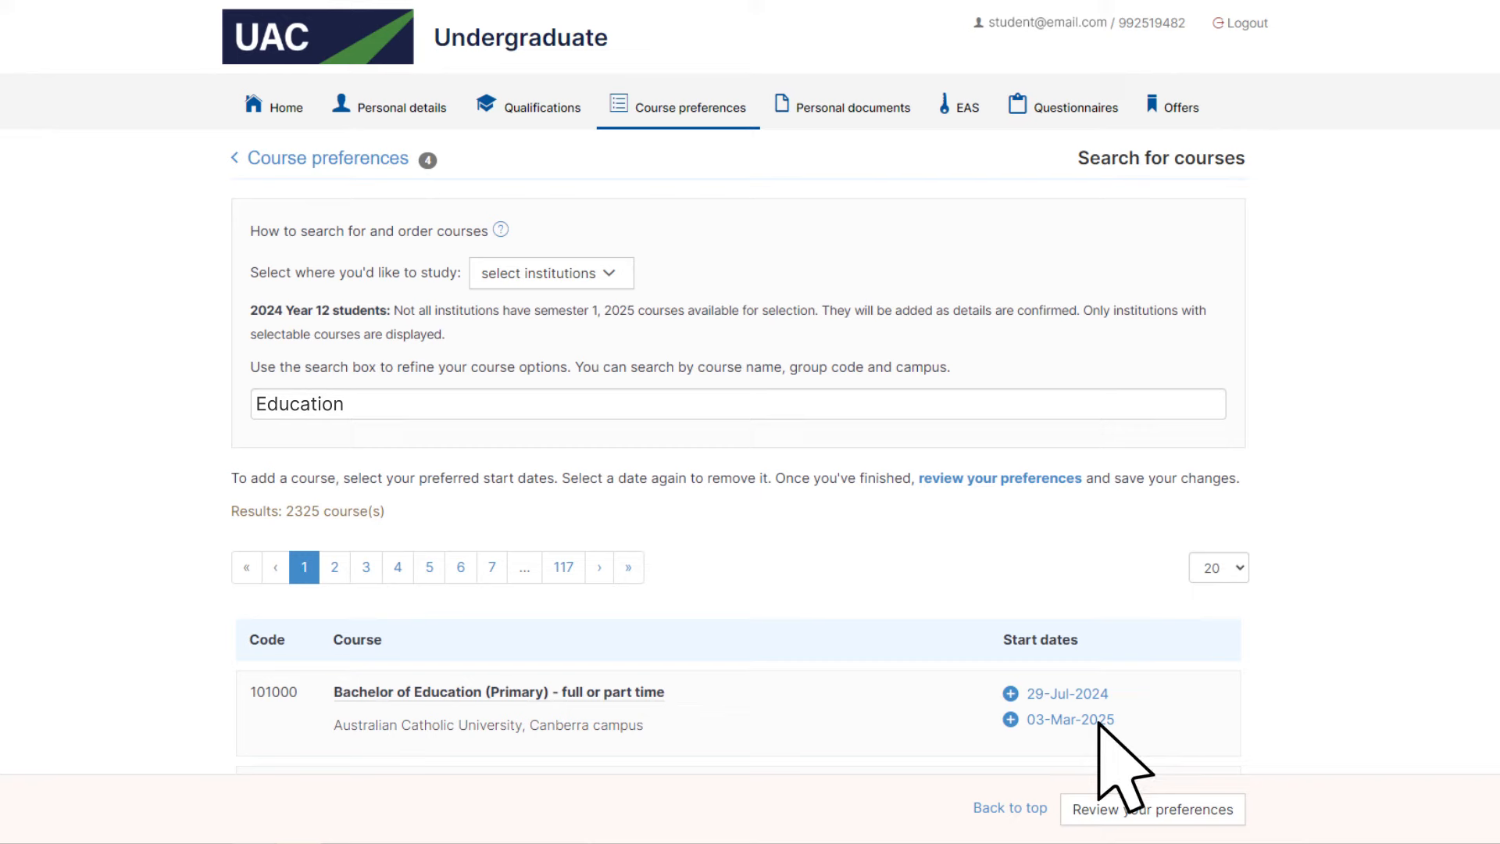
Add ACU Bachelor of Education (Primary) starting 03-Mar-2025, then update, save and check the preferences
left_click(1008, 718)
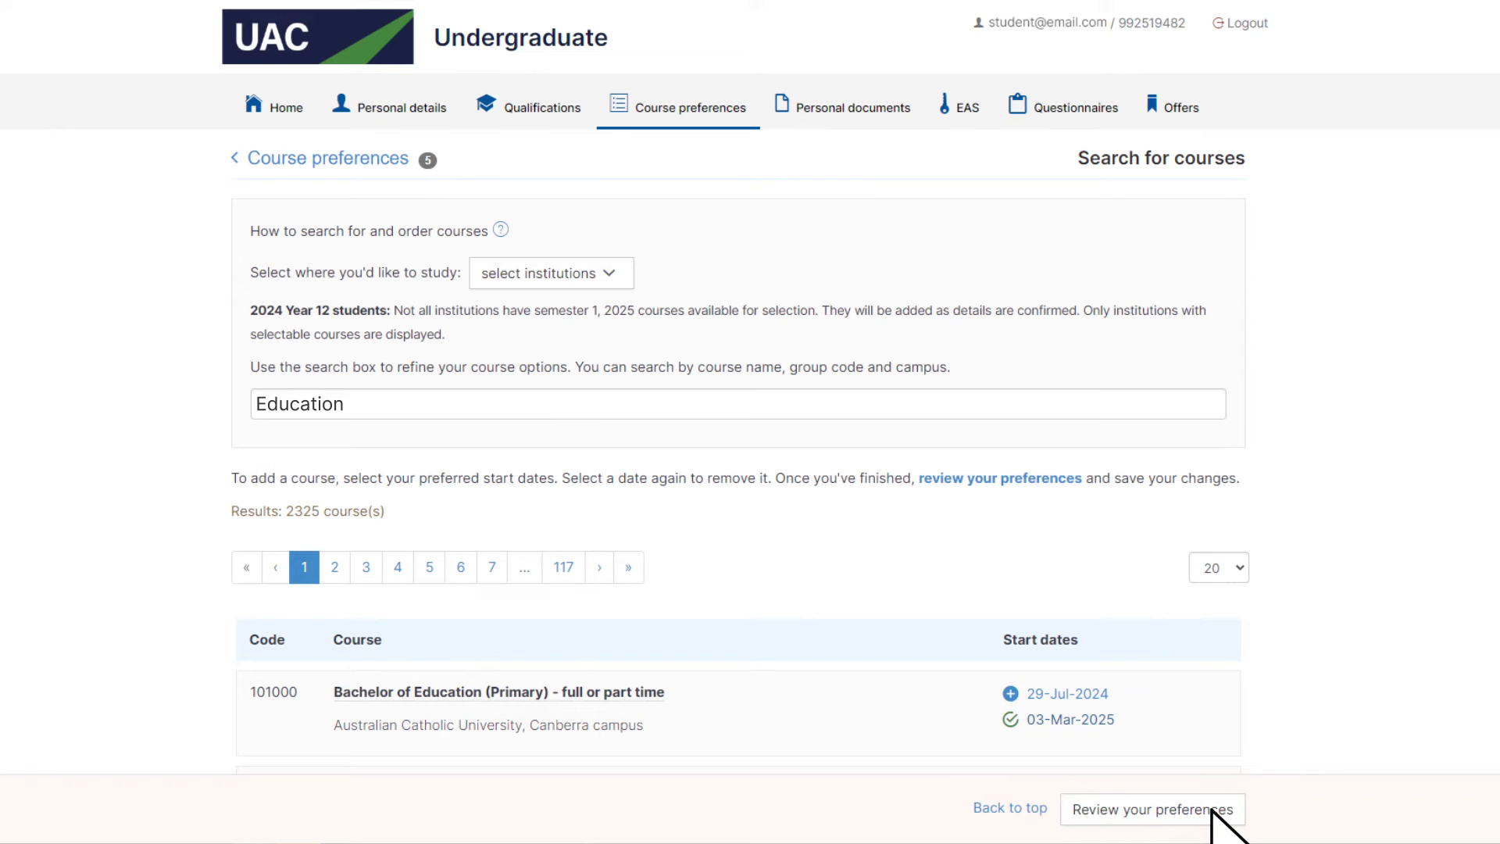
left_click(1152, 810)
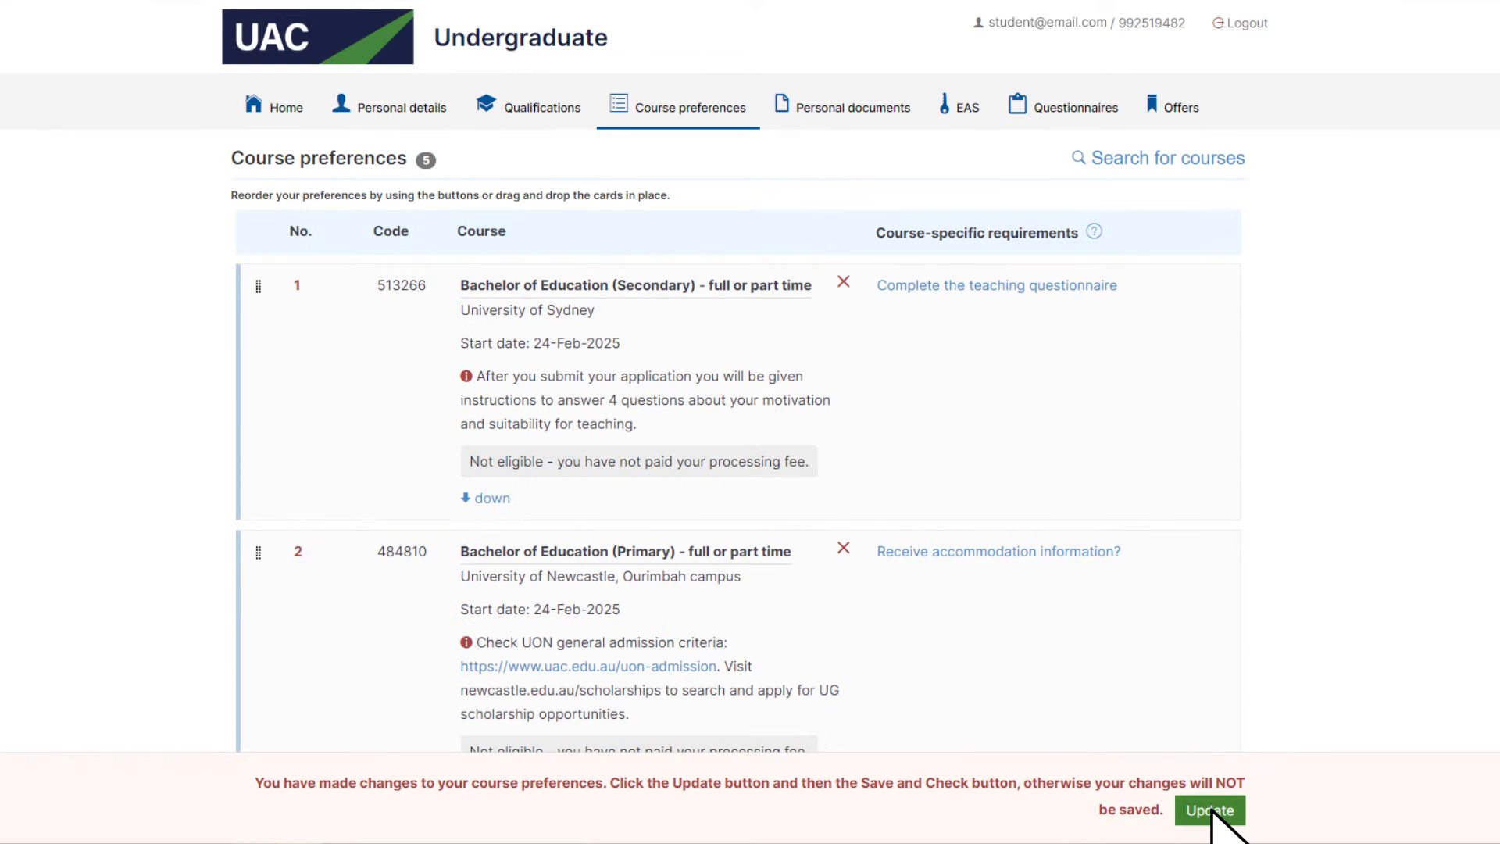
left_click(1208, 811)
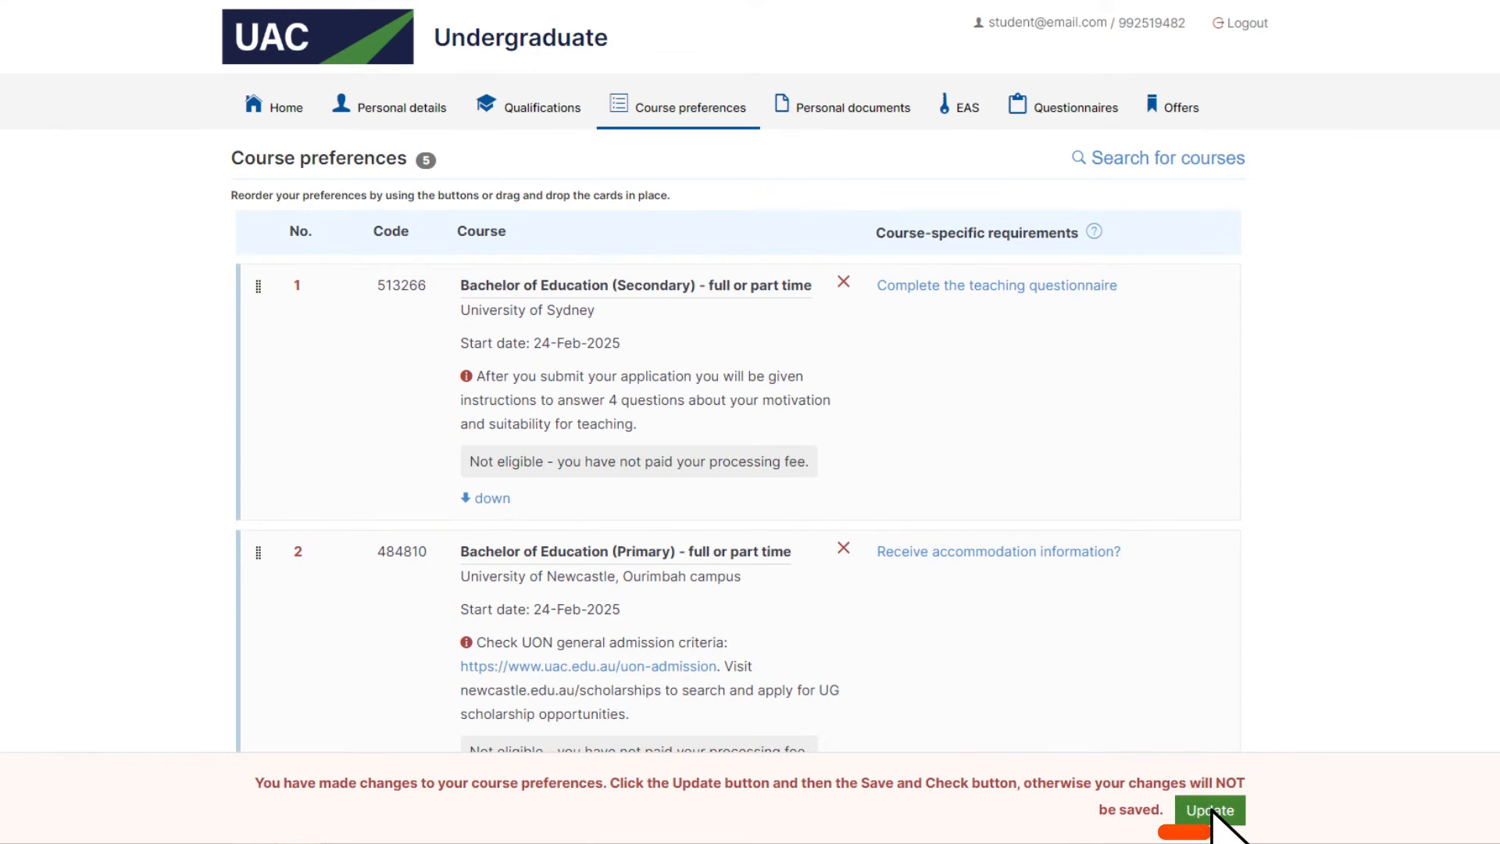
left_click(1207, 811)
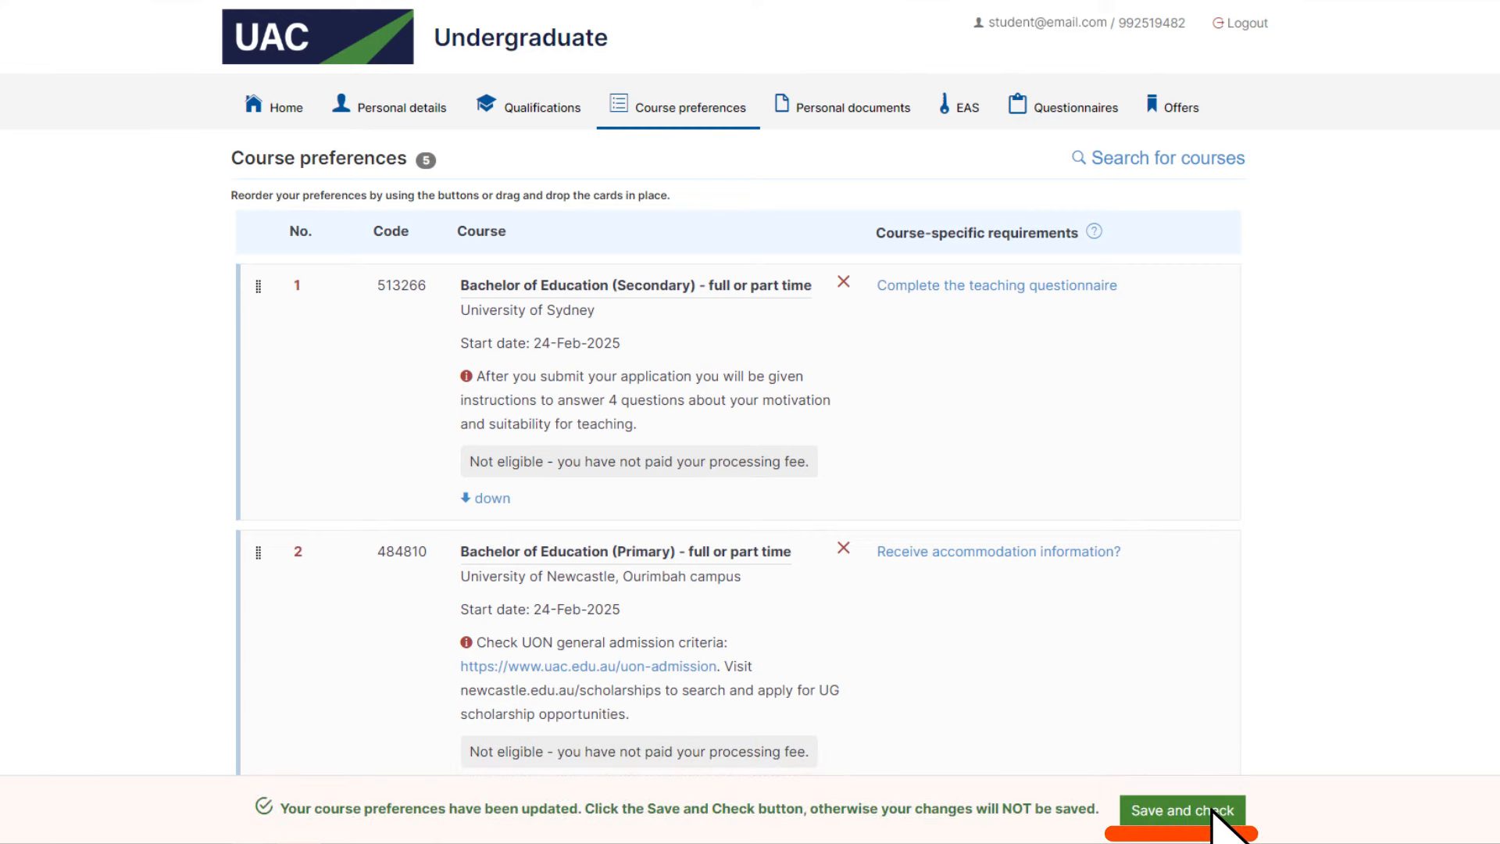